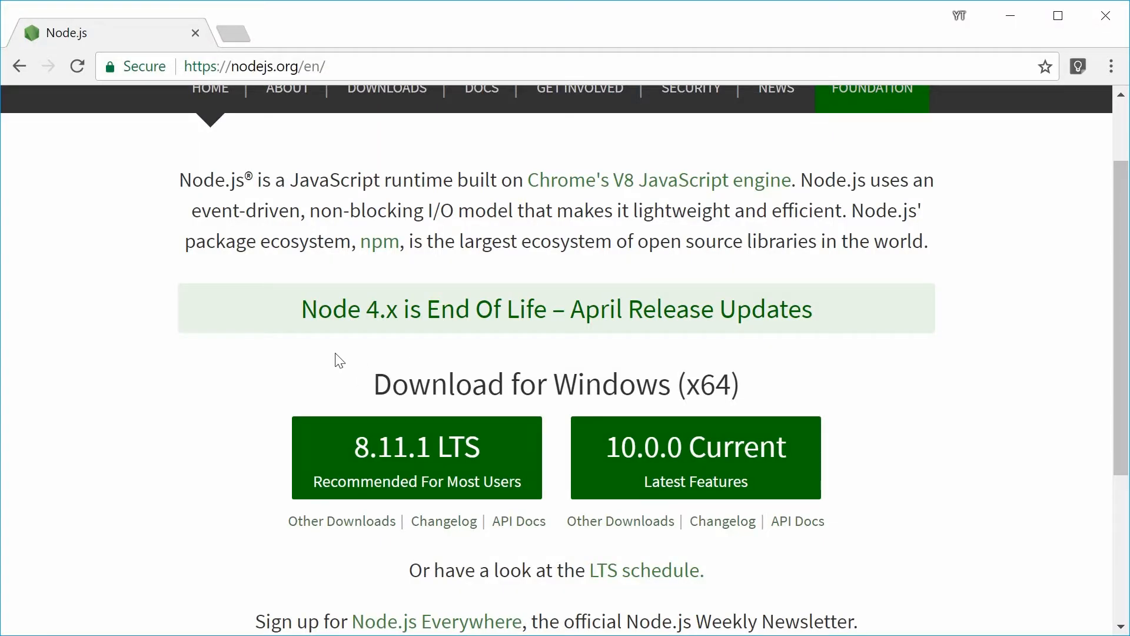
{"action": "mouse_move", "coordinate": [326, 365]}
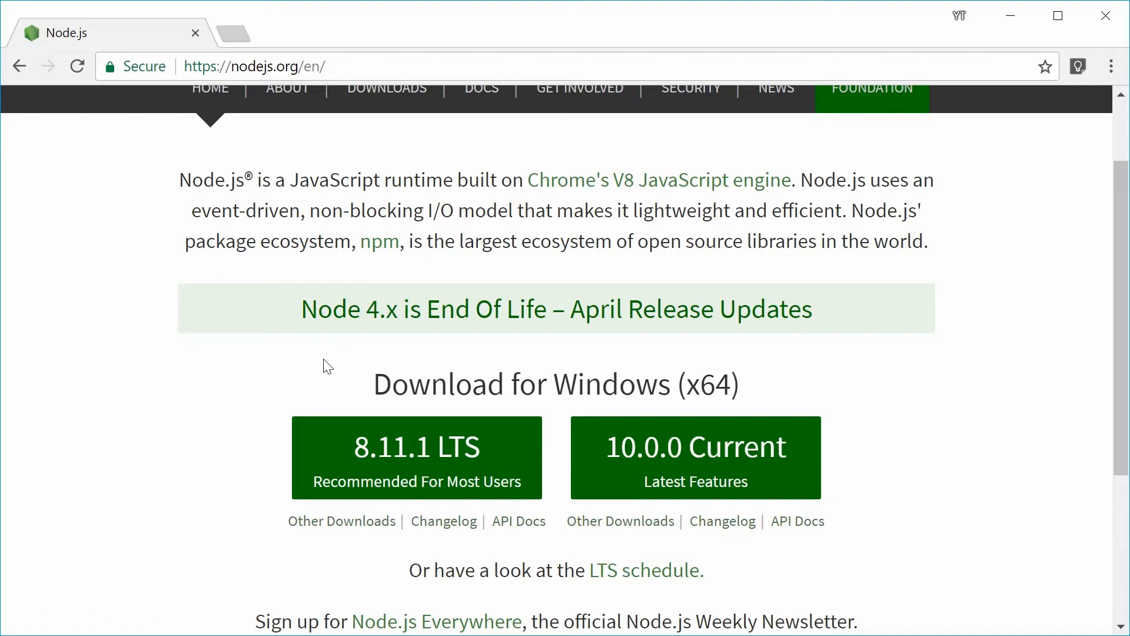
{"action": "mouse_move", "coordinate": [390, 265]}
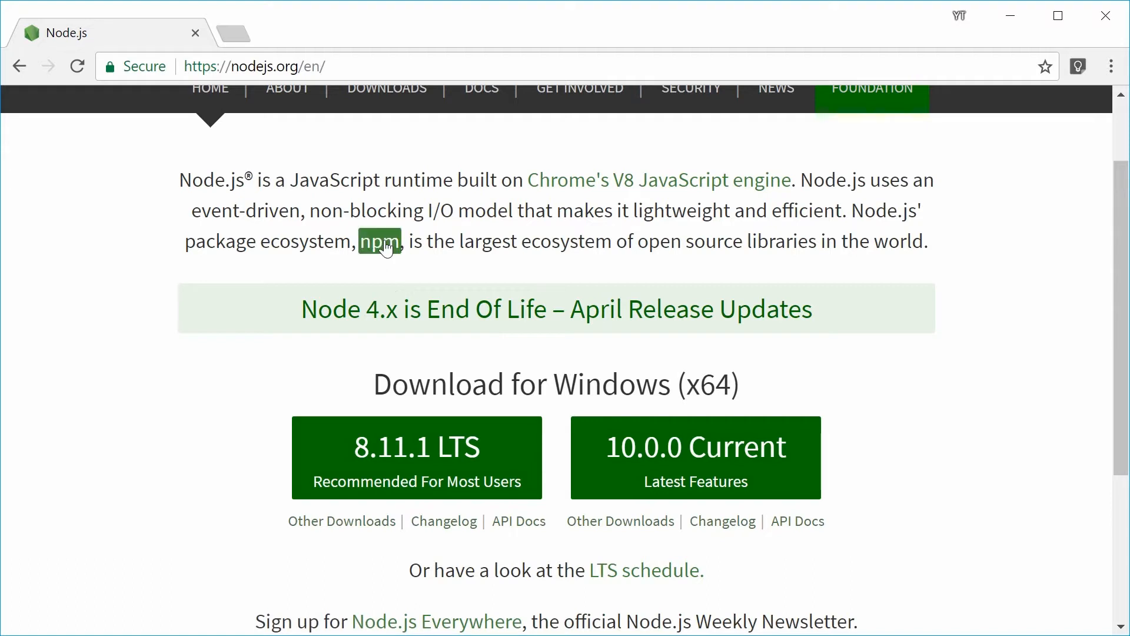
{"action": "mouse_move", "coordinate": [329, 284]}
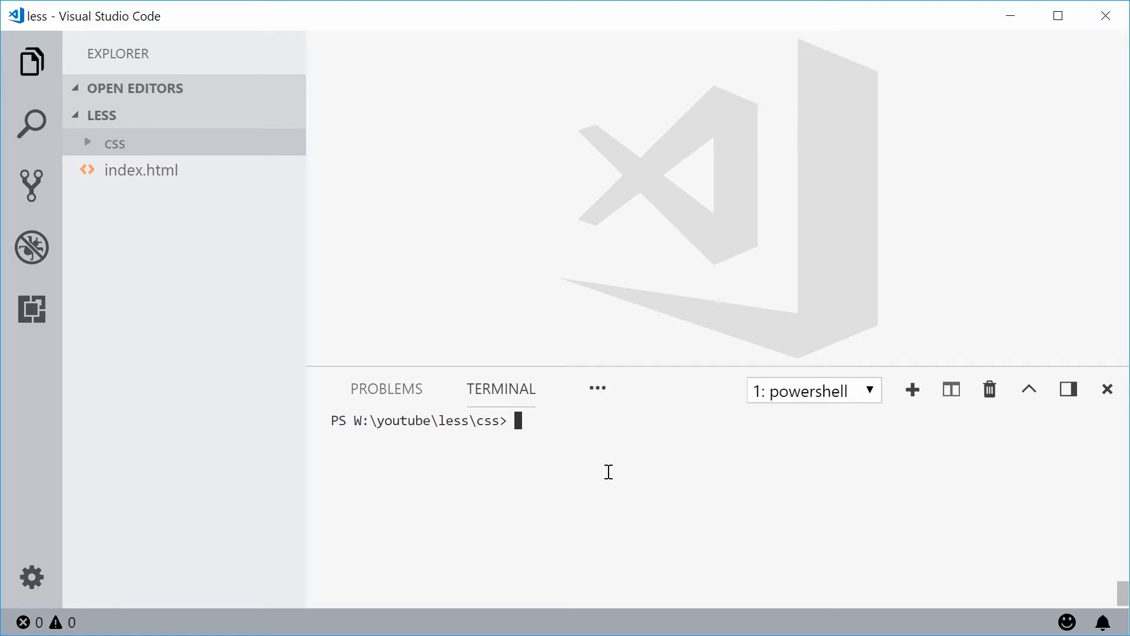
Step: Run npm install less -g in the terminal to install the lessc compiler globally
{"action": "type", "text": "npm"}
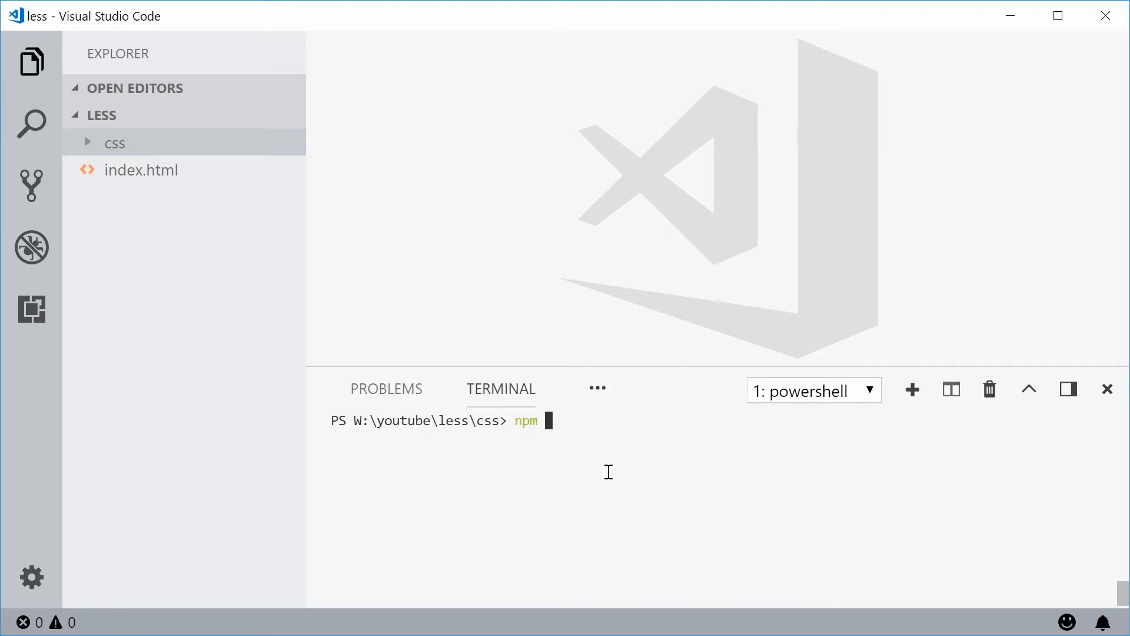
{"action": "type", "text": "install"}
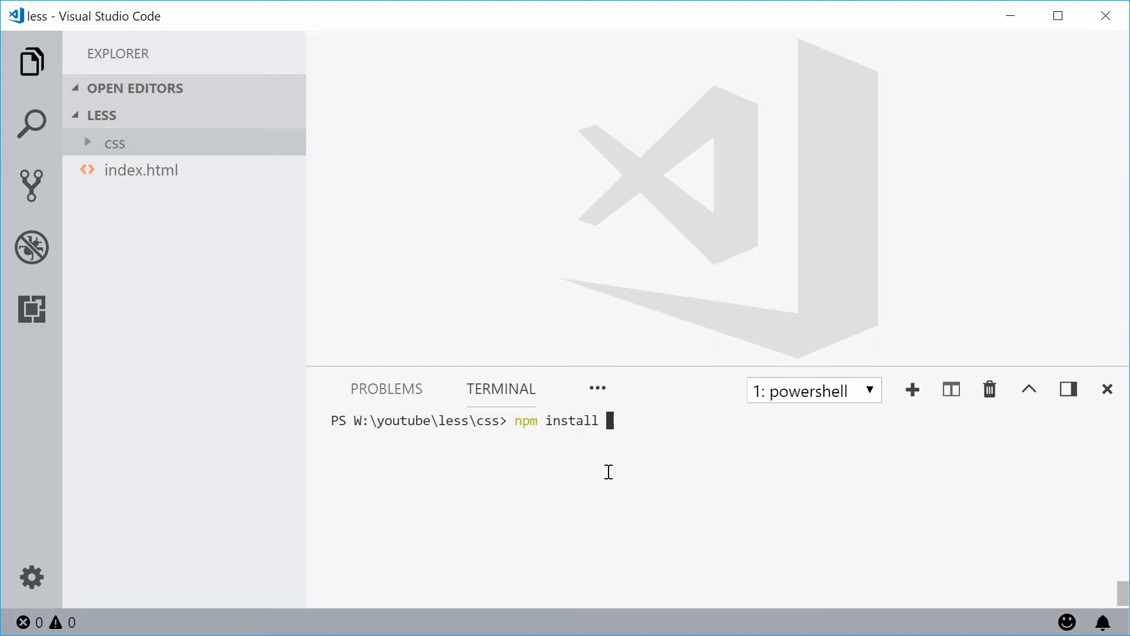
{"action": "type", "text": "less"}
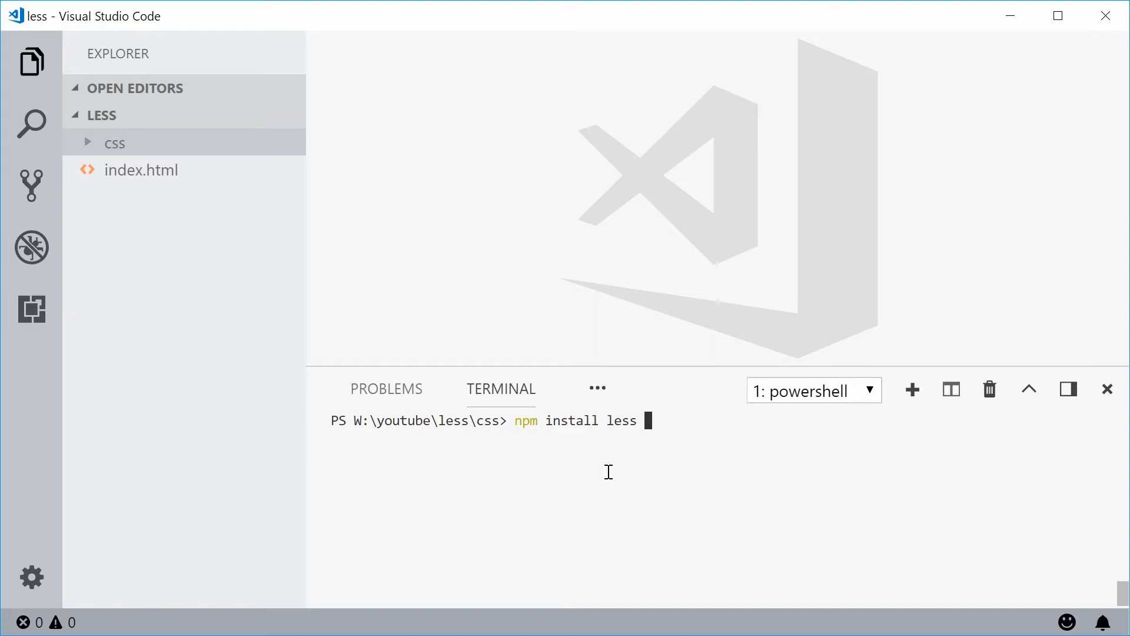
{"action": "type", "text": "-g"}
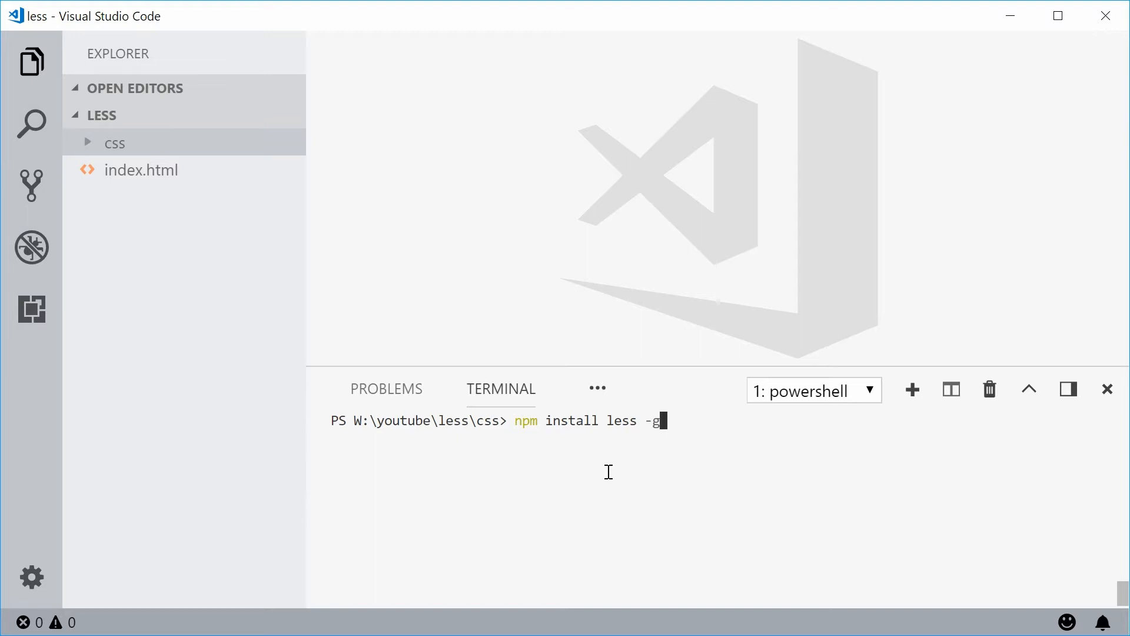
{"action": "key", "text": "Return"}
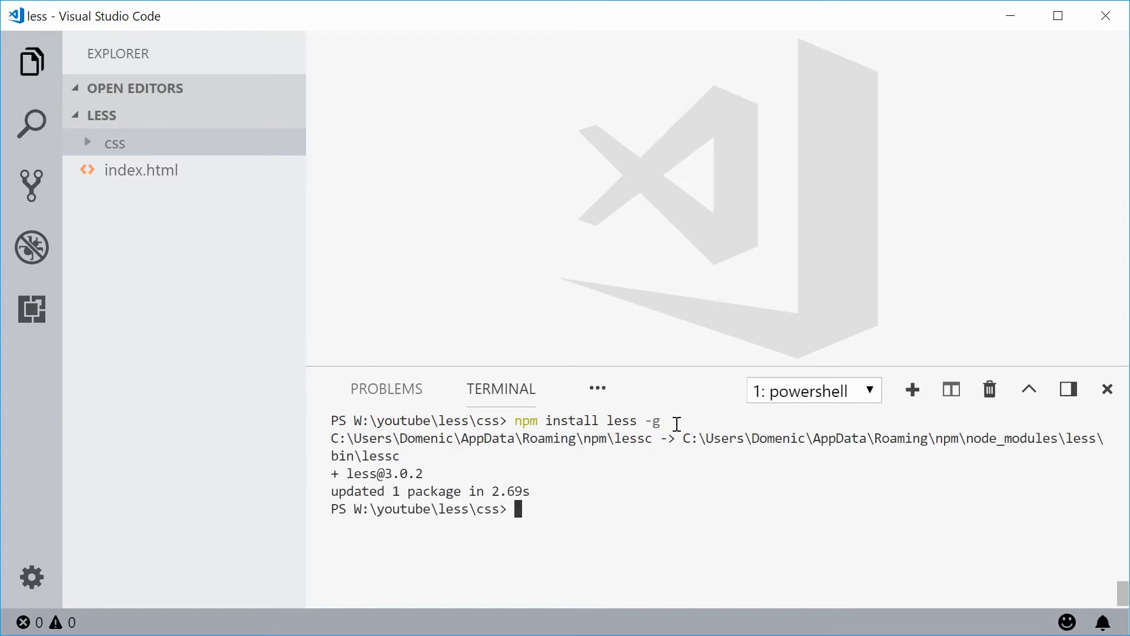
{"action": "mouse_move", "coordinate": [670, 534]}
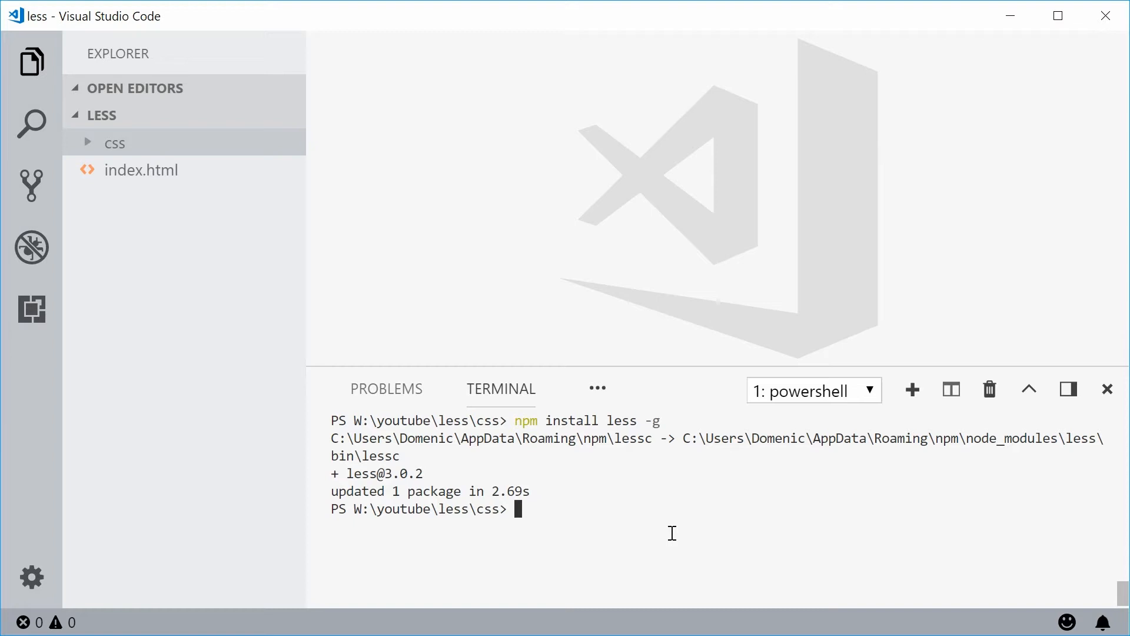
Step: Clear the terminal output, then begin entering a lessc command at the prompt
{"action": "type", "text": "clea"}
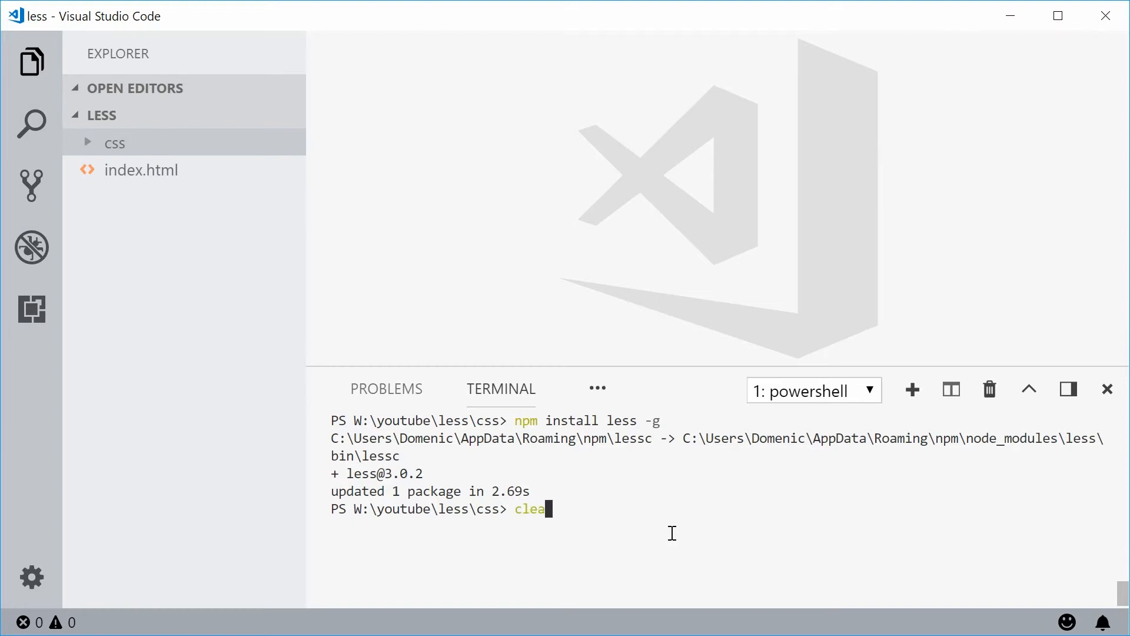
{"action": "key", "text": "Return"}
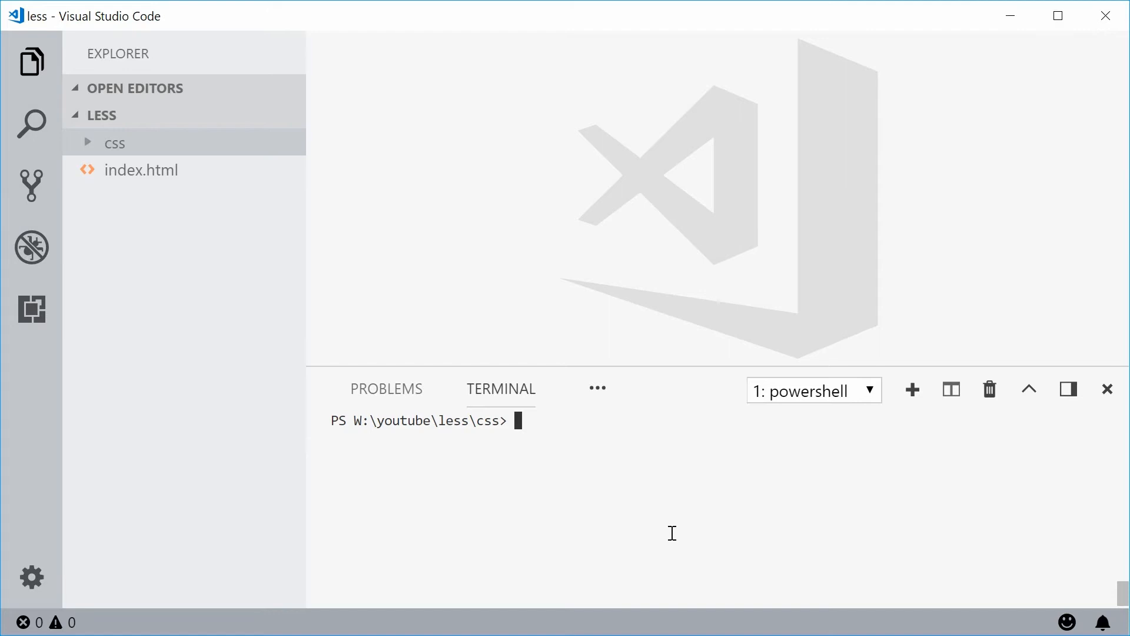
{"action": "type", "text": "lessc"}
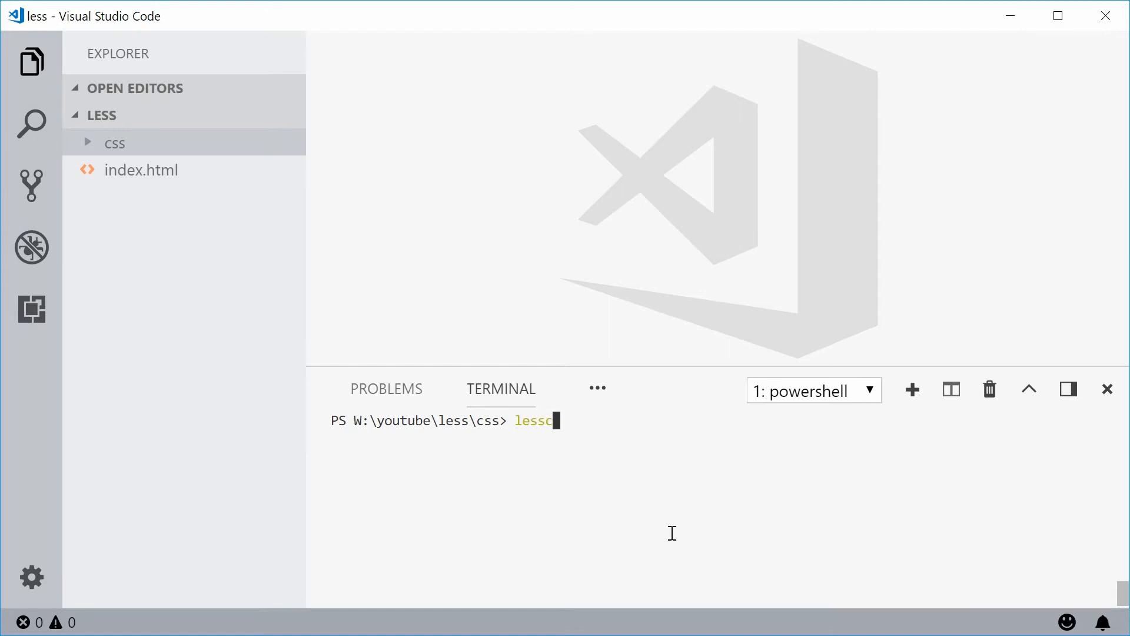
{"action": "mouse_move", "coordinate": [572, 442]}
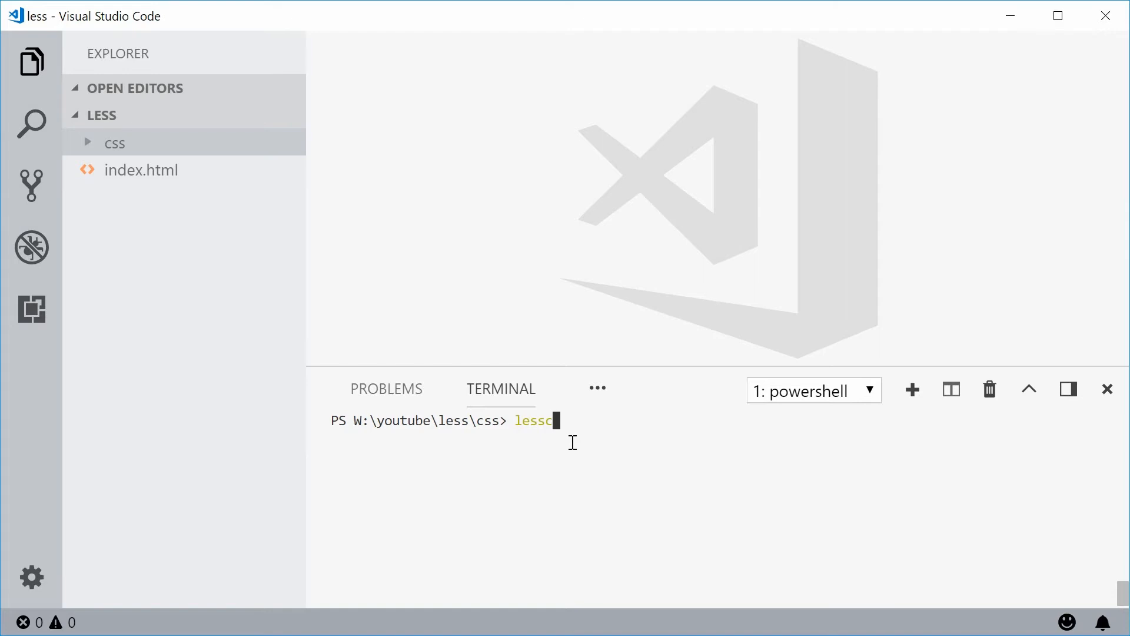
{"action": "mouse_move", "coordinate": [612, 470]}
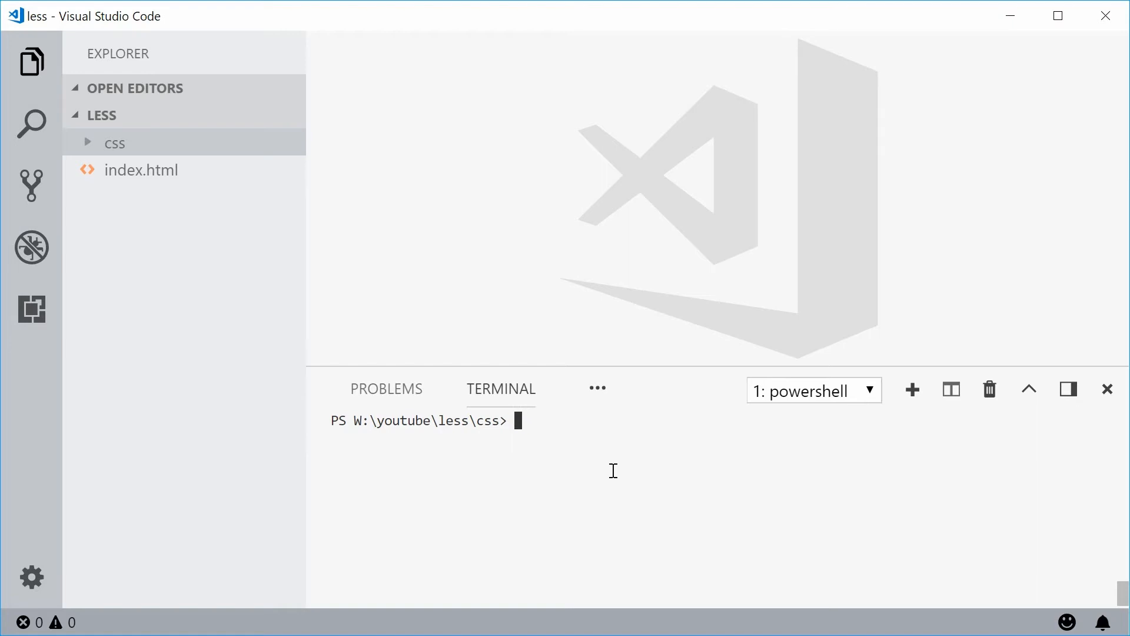
{"action": "mouse_move", "coordinate": [479, 423]}
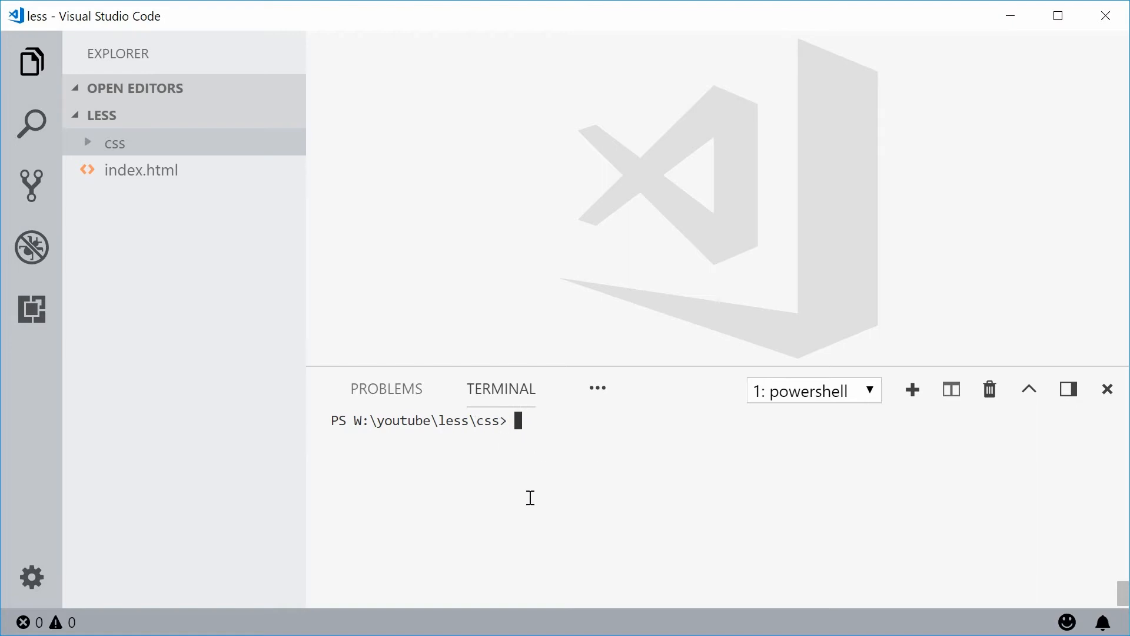
Step: Add a new file named master.less inside the css folder via the Explorer context menu
{"action": "right_click", "coordinate": [115, 143]}
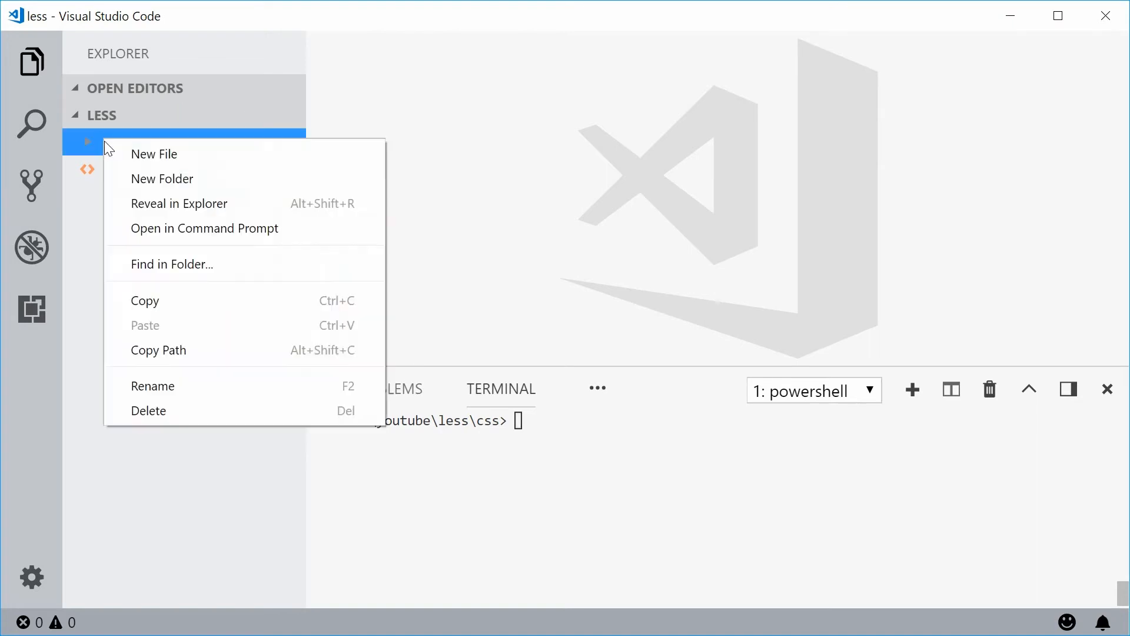
{"action": "left_click", "coordinate": [153, 153]}
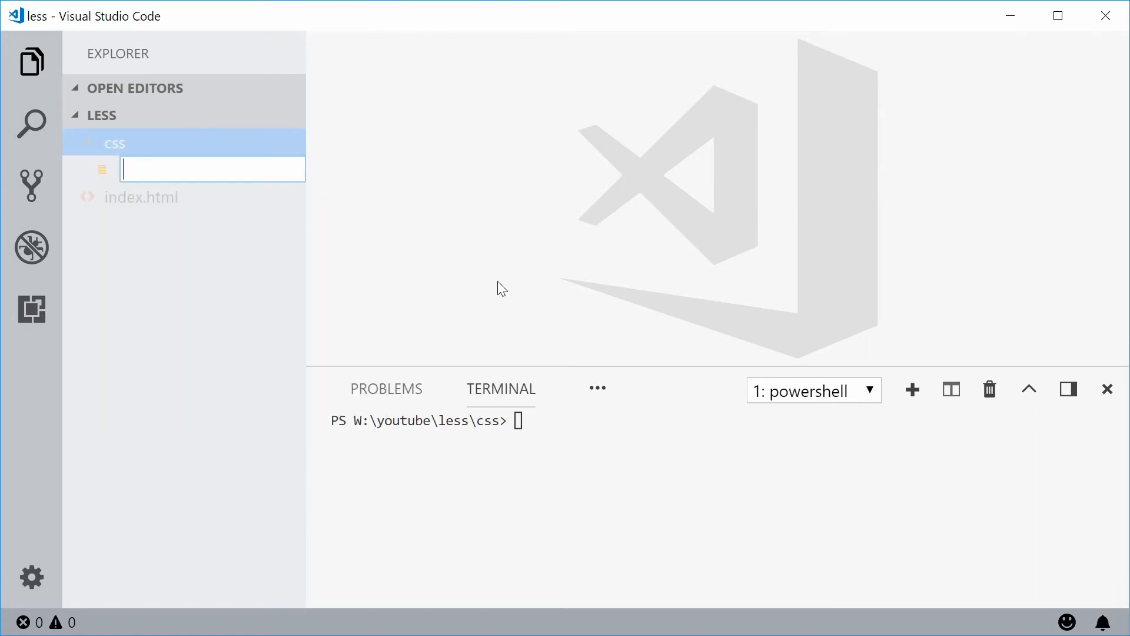
{"action": "type", "text": "master.less"}
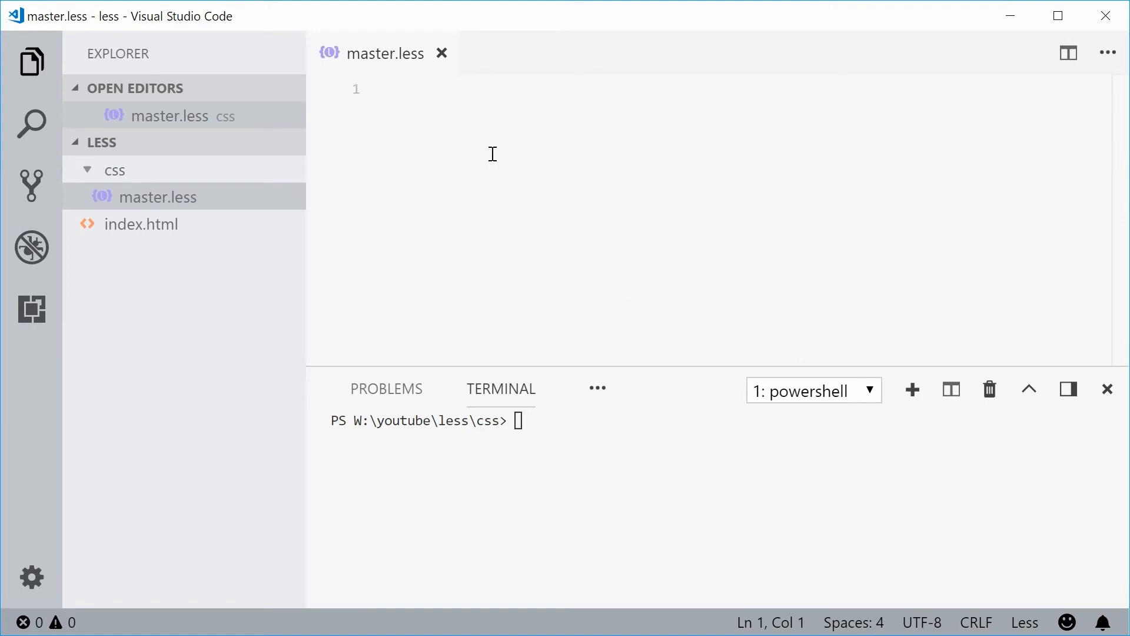
{"action": "type", "text": "@p"}
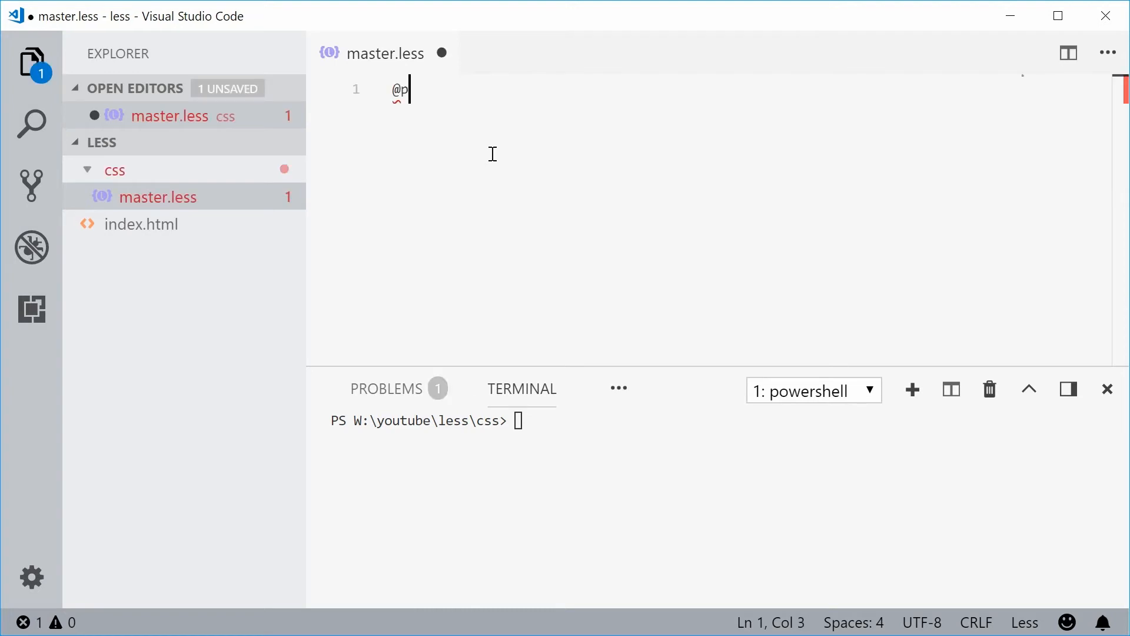
{"action": "type", "text": "rimary-color"}
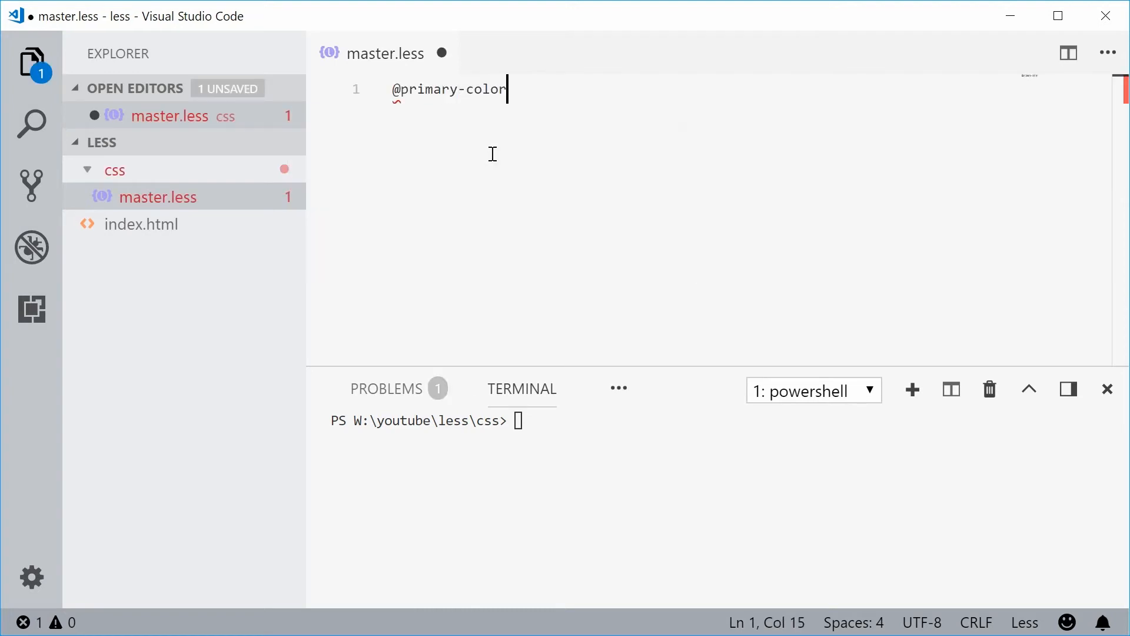
{"action": "type", "text": ": red;"}
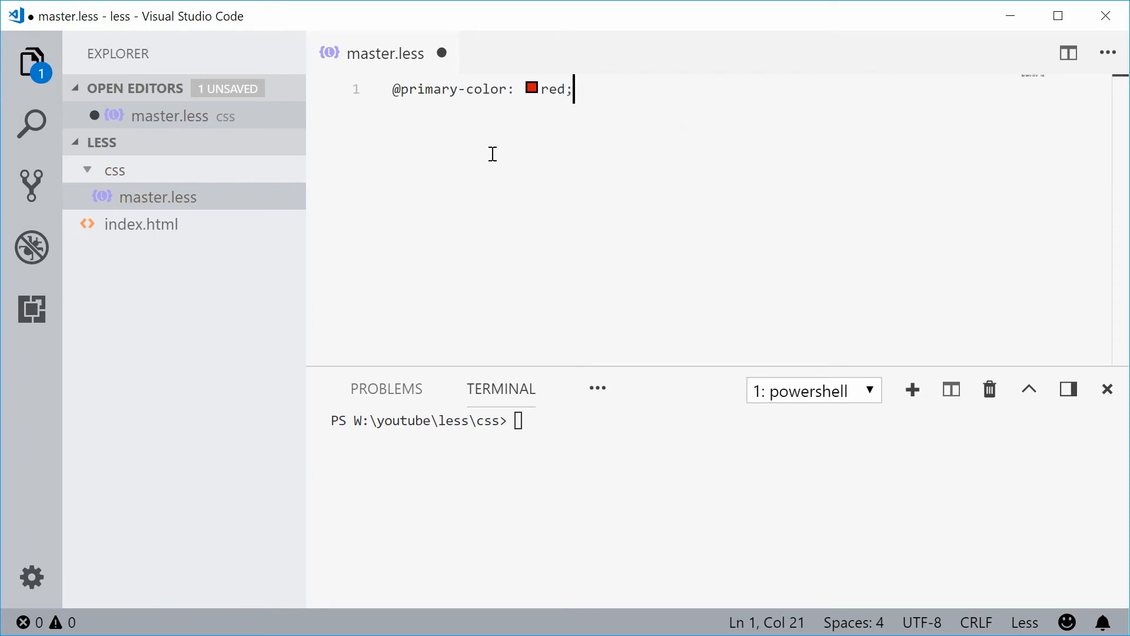
{"action": "type", "text": "body {"}
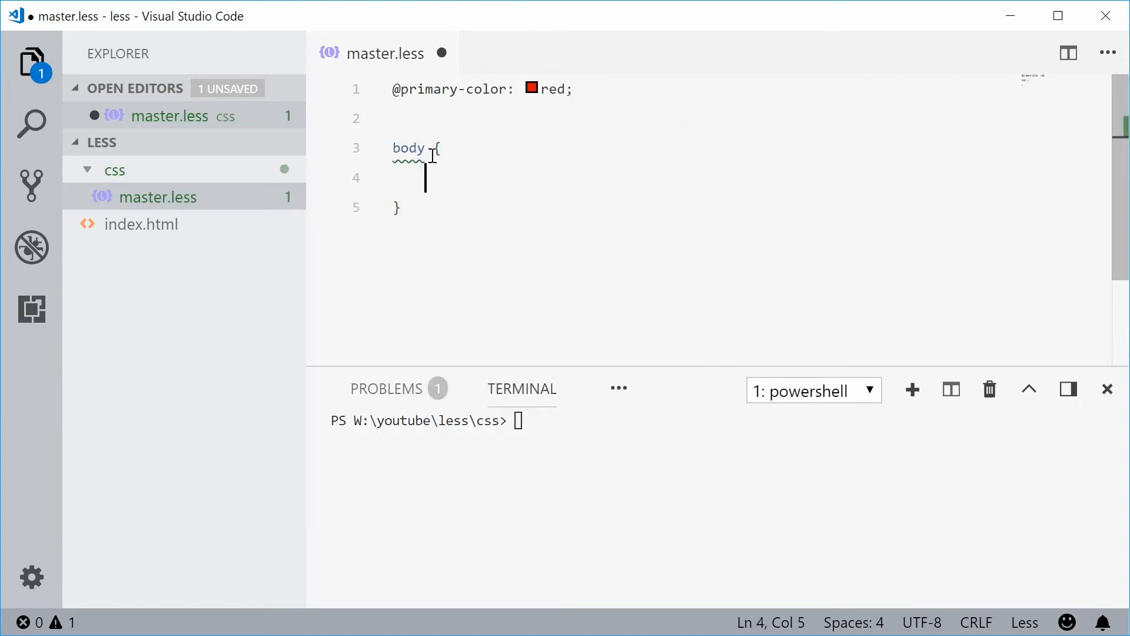
{"action": "double_click", "coordinate": [409, 148]}
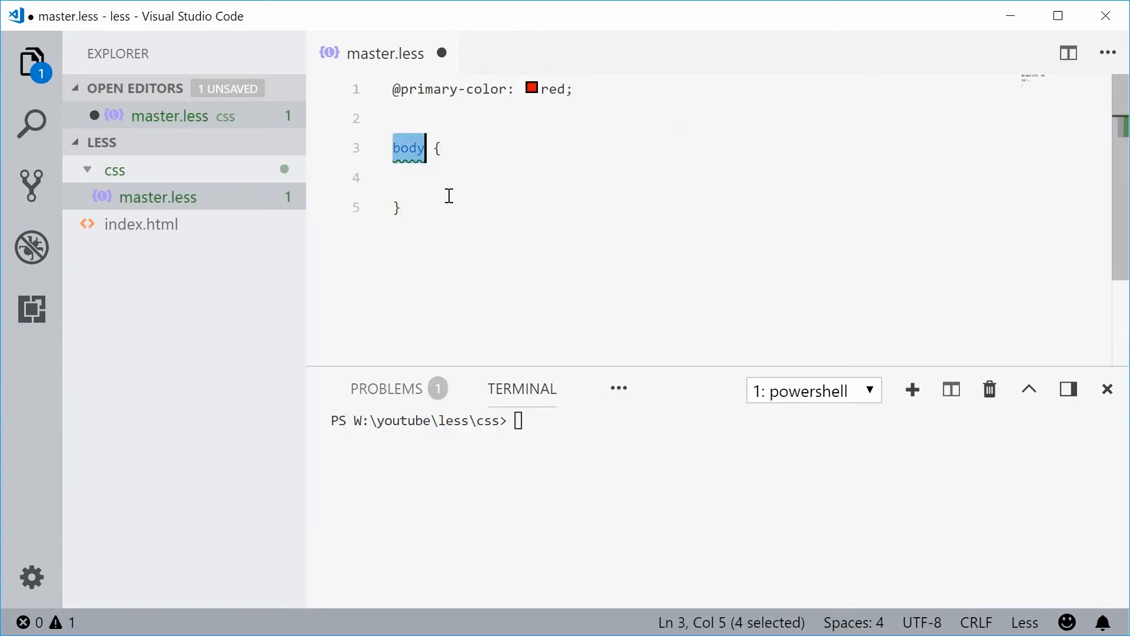
{"action": "type", "text": "b"}
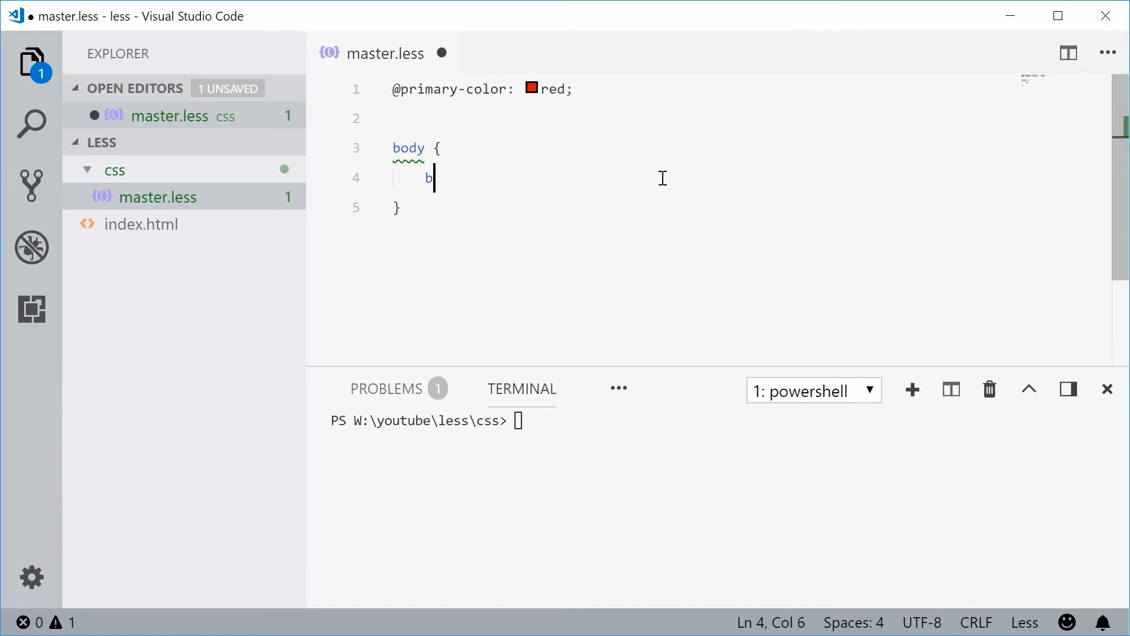
{"action": "type", "text": "ackground:"}
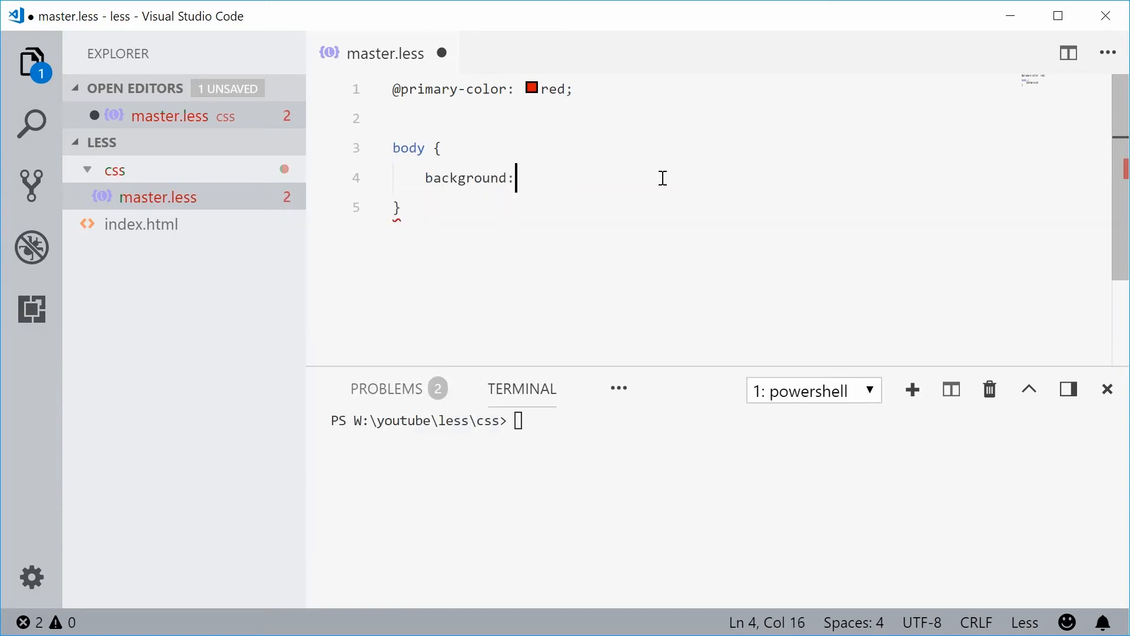
{"action": "type", "text": "@primary-color;"}
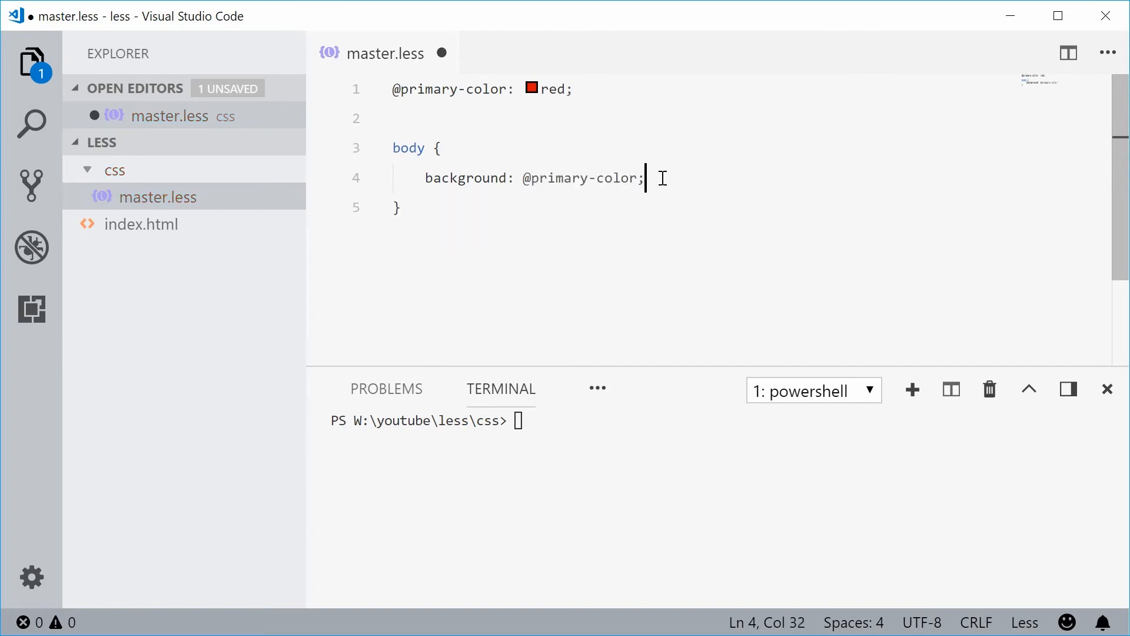
{"action": "left_click", "coordinate": [582, 90]}
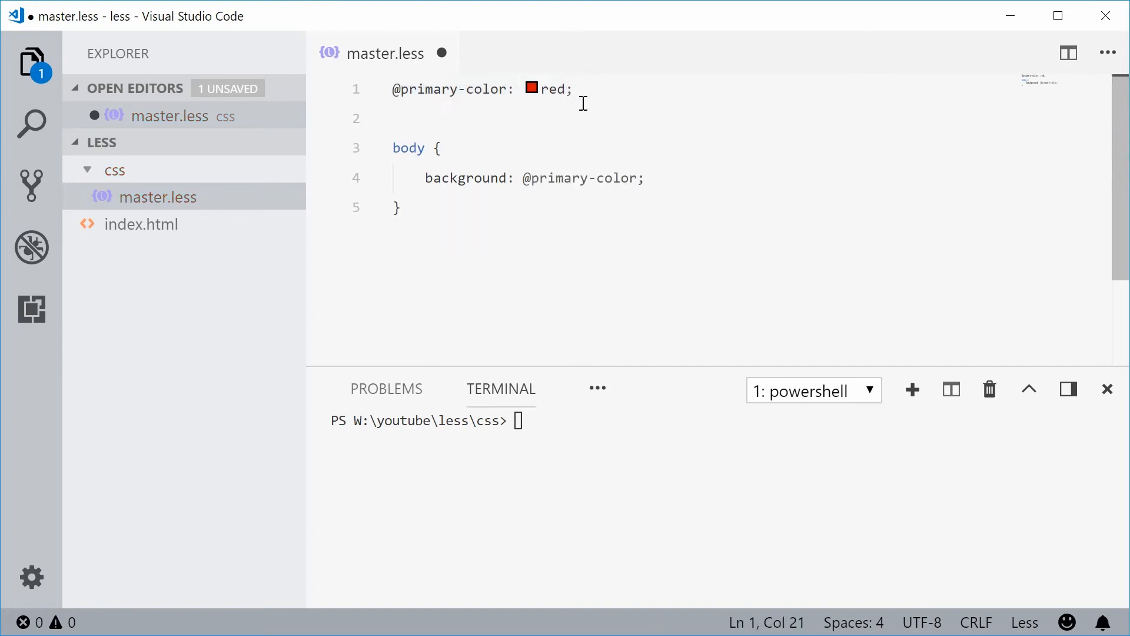
Step: Save master.less with Ctrl+S, briefly selecting all the code and deselecting it
{"action": "key", "text": "ctrl+s"}
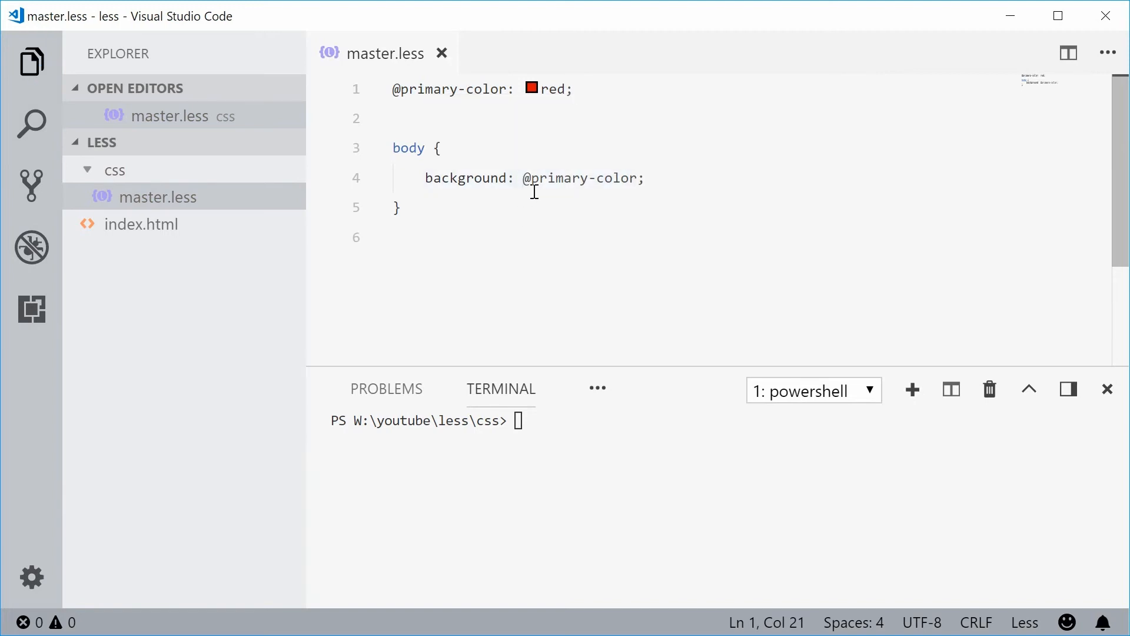
{"action": "double_click", "coordinate": [465, 177]}
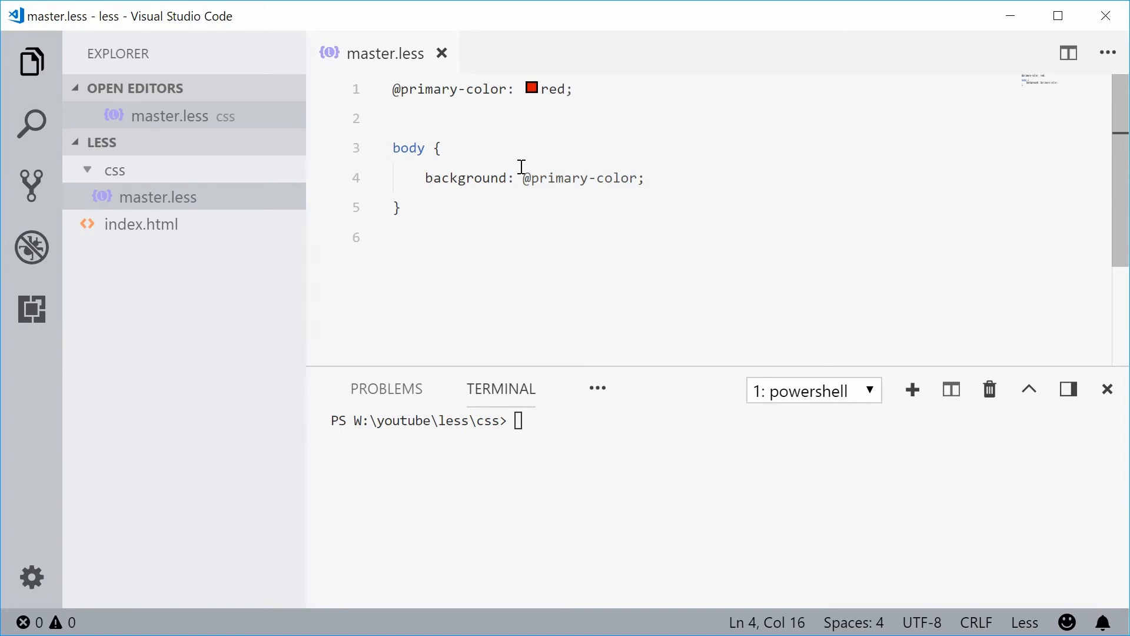
{"action": "key", "text": "ctrl+a"}
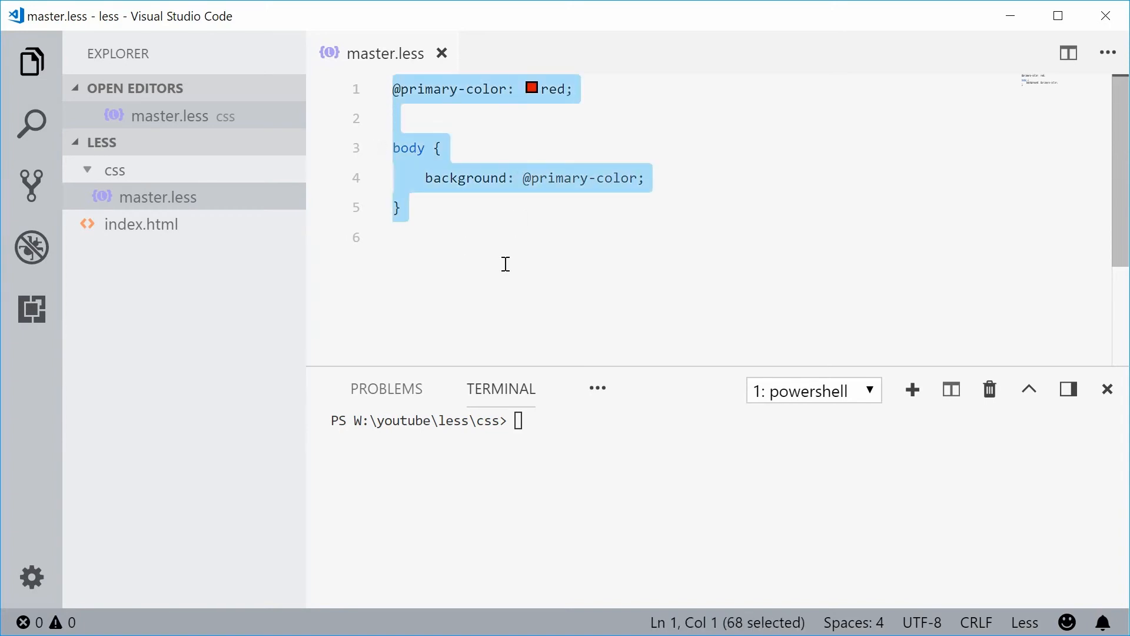
{"action": "left_click", "coordinate": [542, 207]}
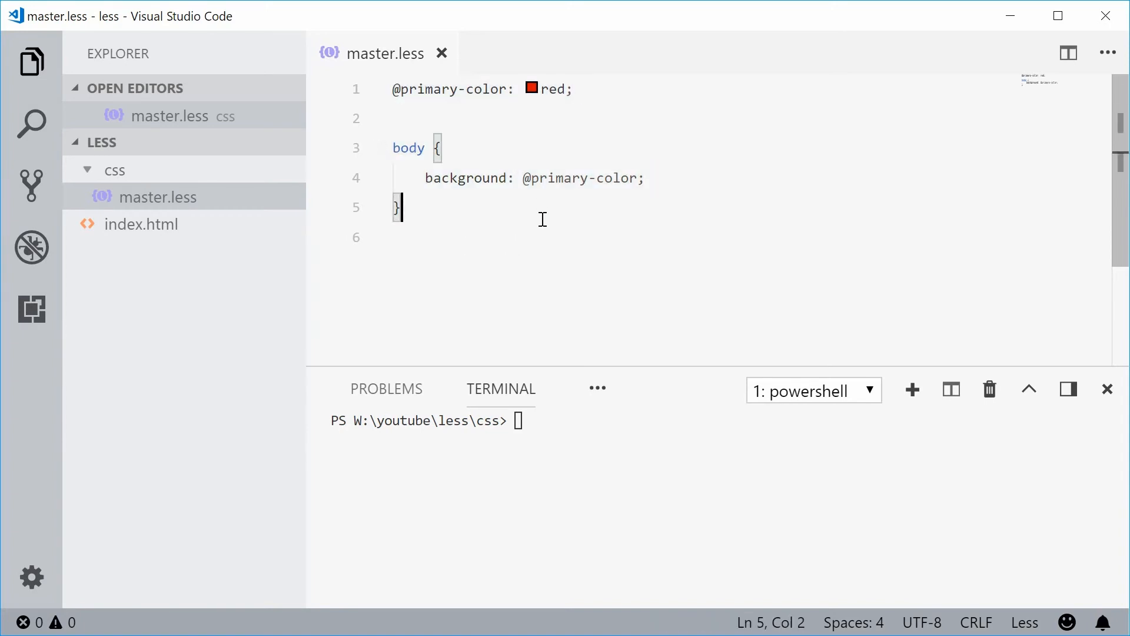
{"action": "mouse_move", "coordinate": [522, 221]}
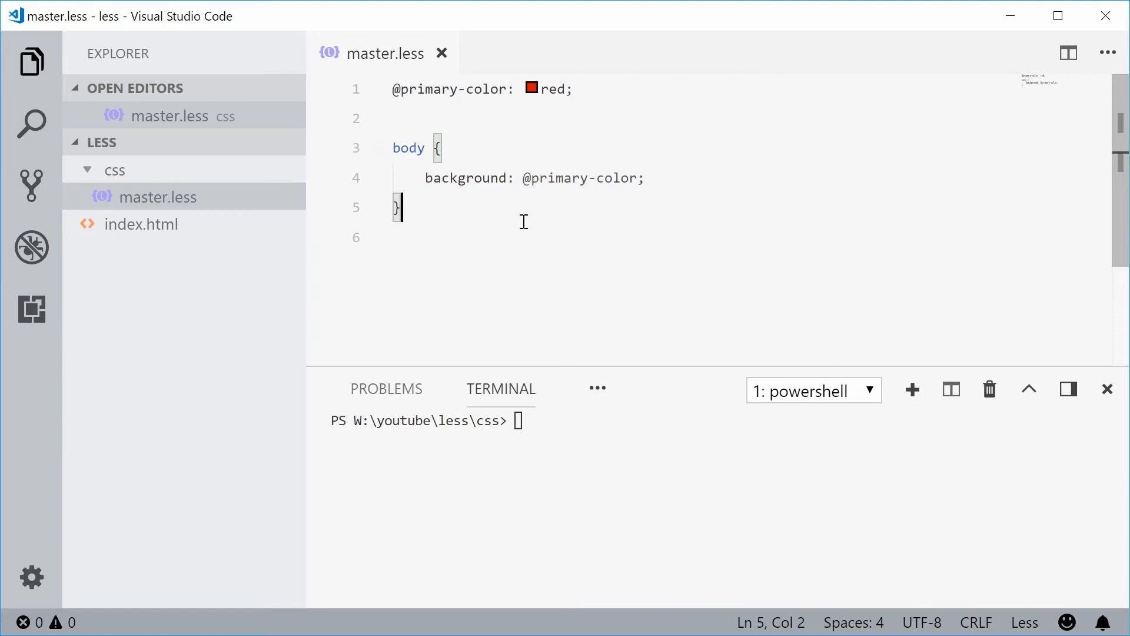
{"action": "mouse_move", "coordinate": [585, 464]}
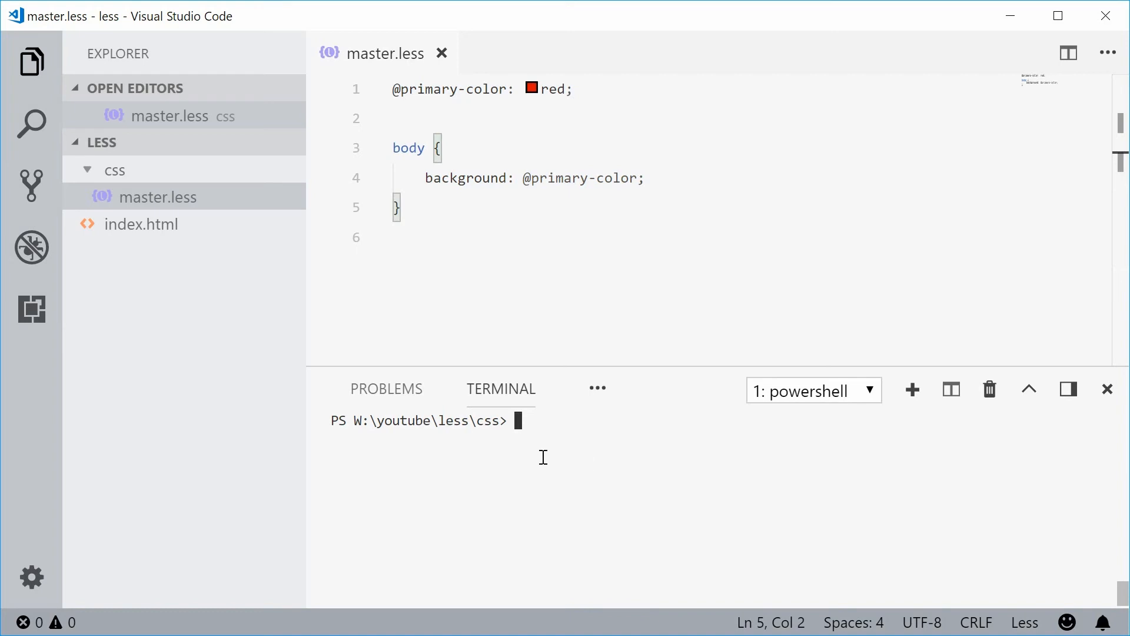
{"action": "mouse_move", "coordinate": [383, 74]}
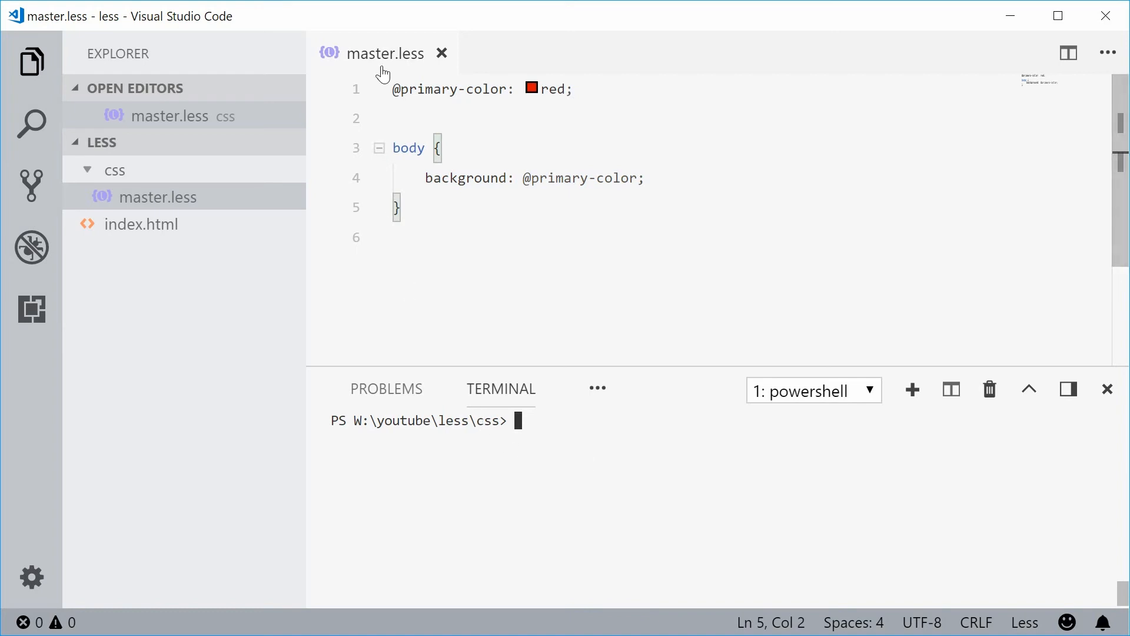
{"action": "mouse_move", "coordinate": [549, 458]}
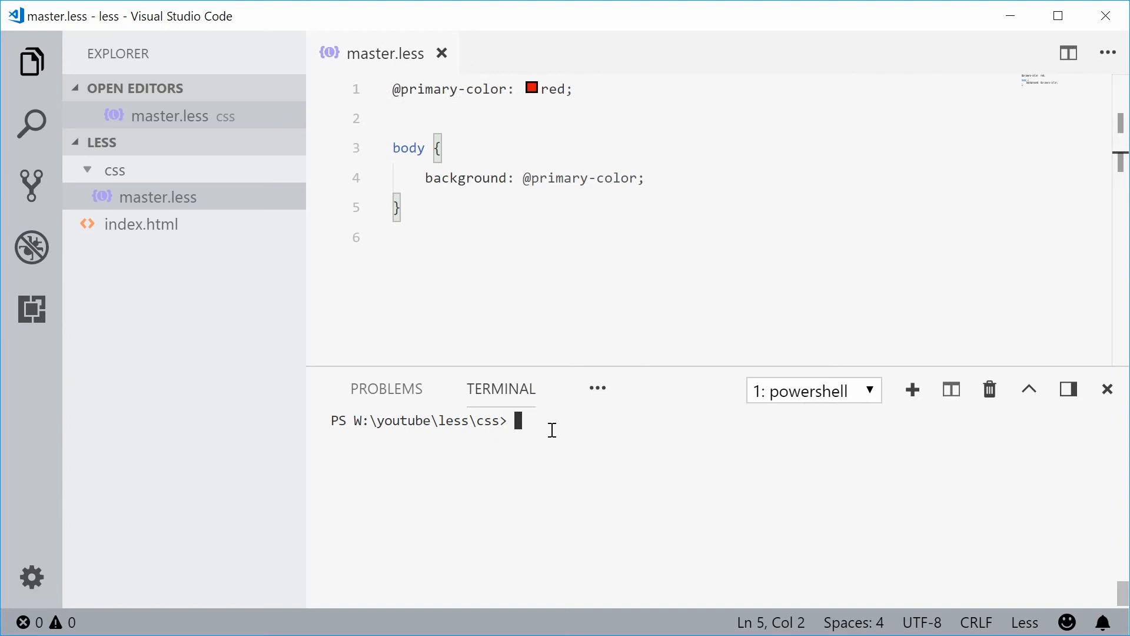
Step: Run lessc master.less to print the compiled body background red CSS in the terminal
{"action": "type", "text": "lessc"}
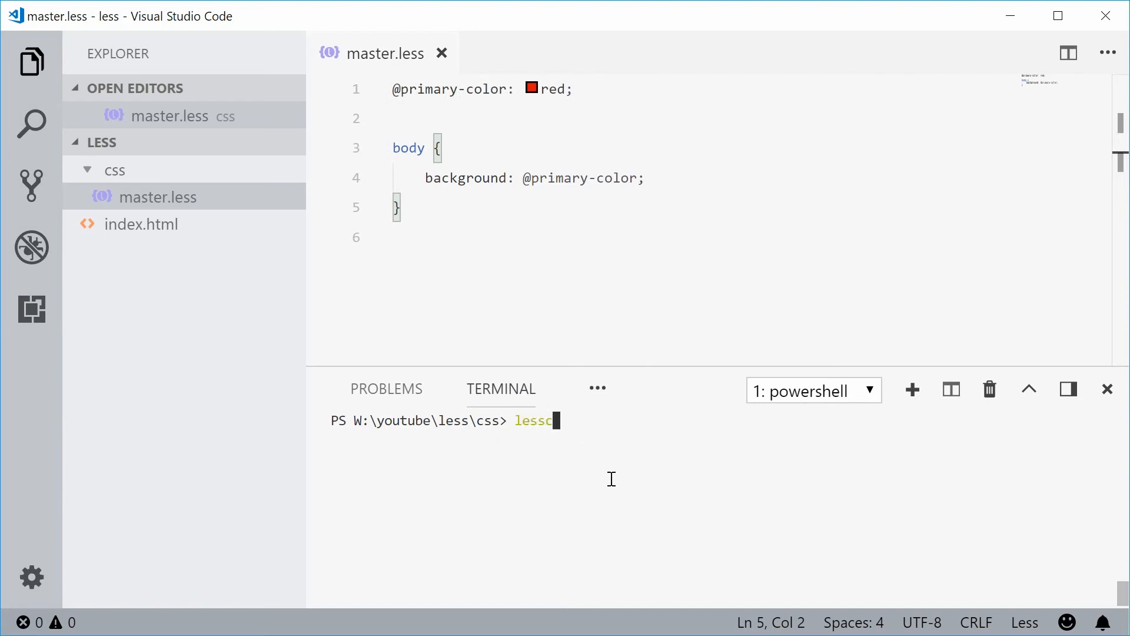
{"action": "type", "text": "master"}
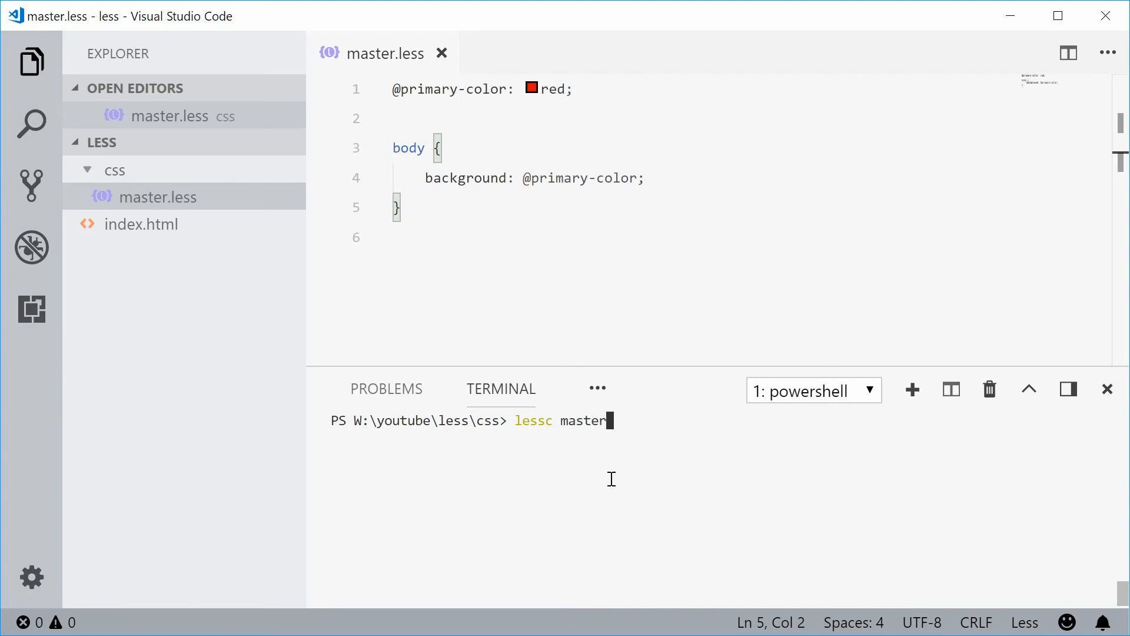
{"action": "type", "text": ".less"}
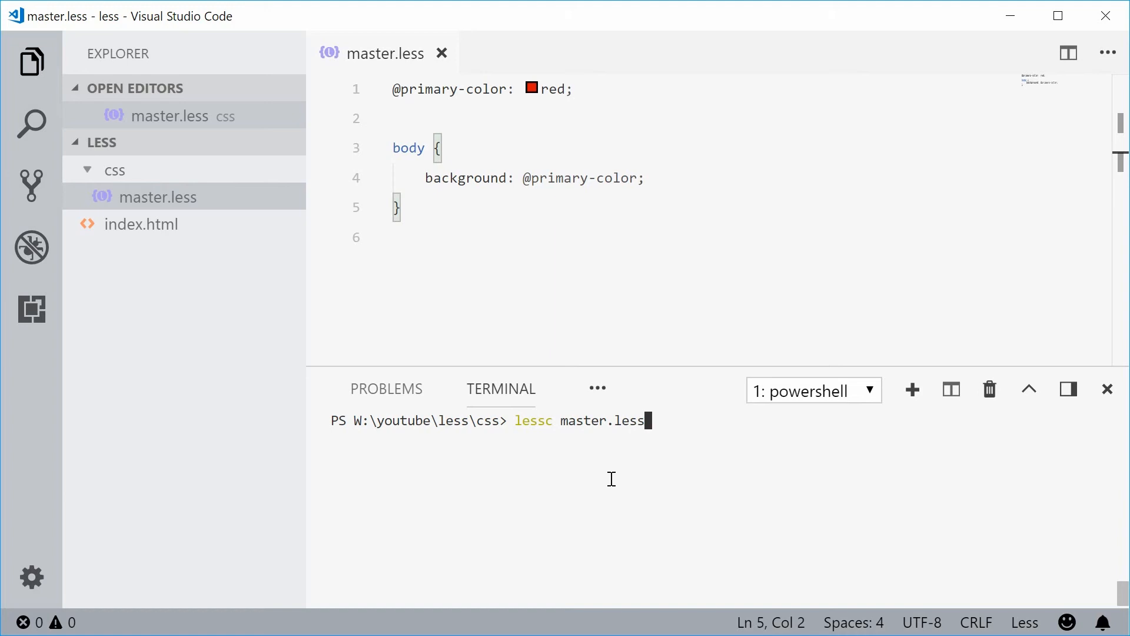
{"action": "key", "text": "Return"}
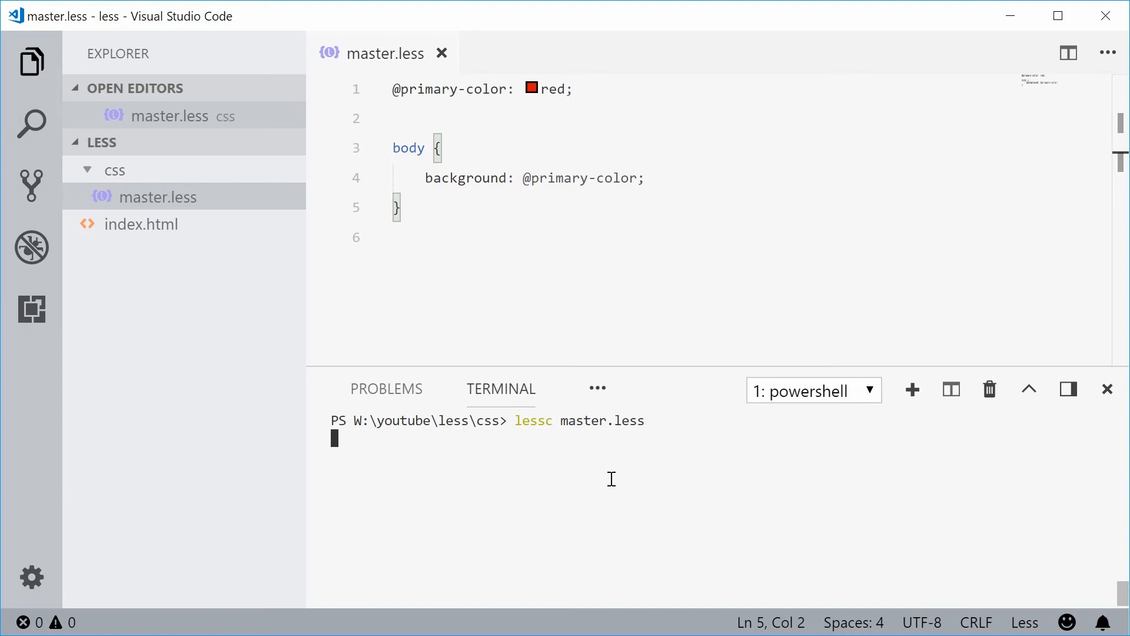
{"action": "key", "text": "Return"}
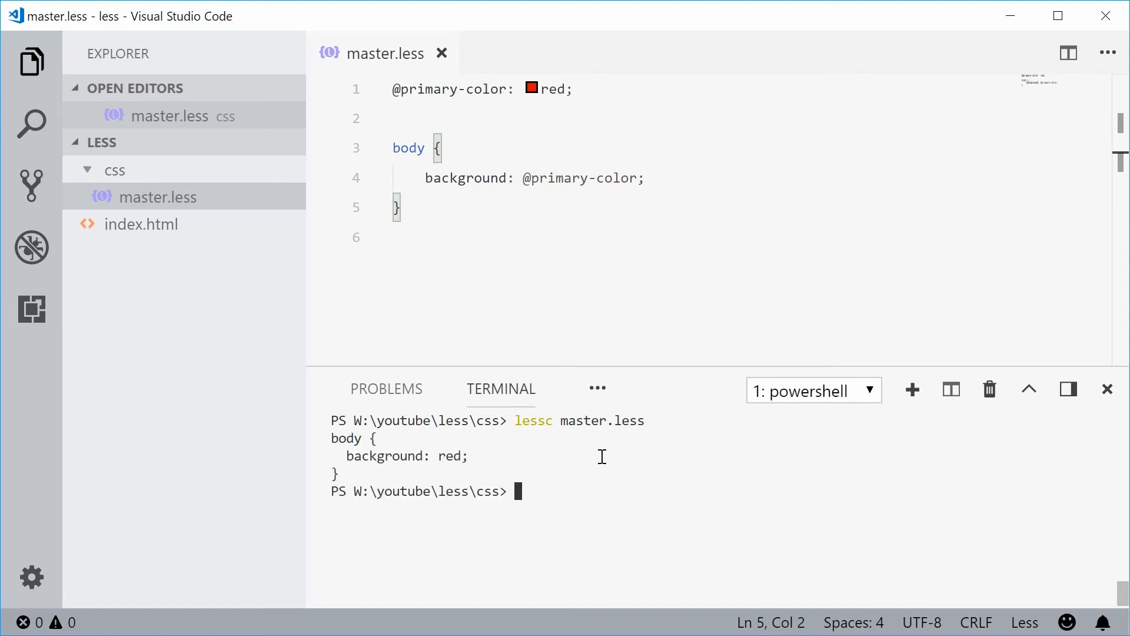
{"action": "mouse_move", "coordinate": [585, 463]}
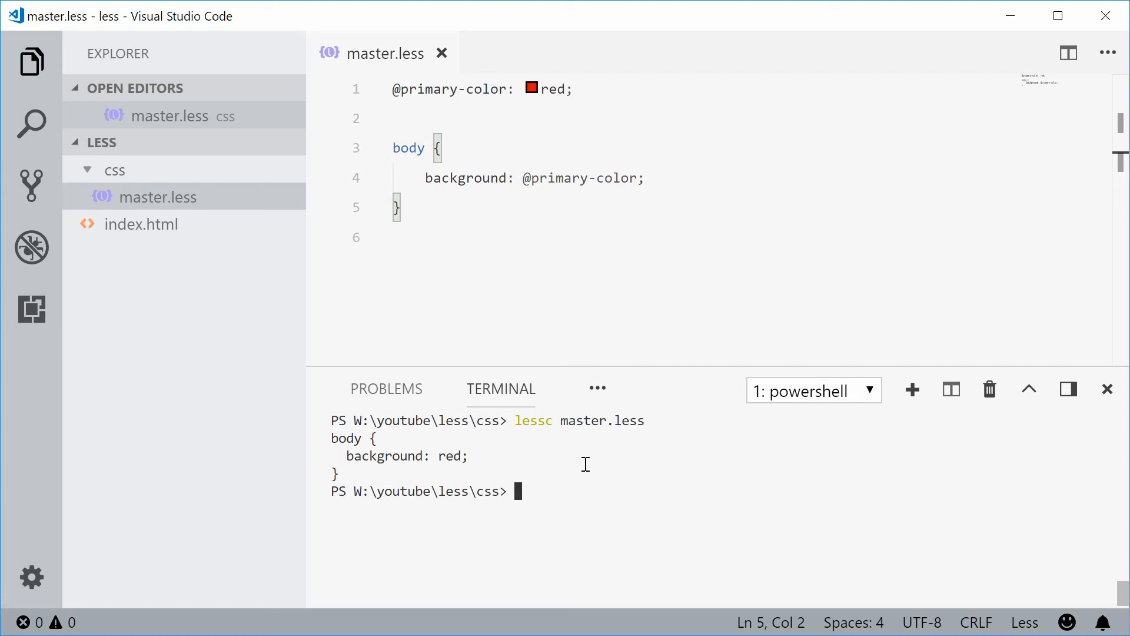
{"action": "mouse_move", "coordinate": [349, 481]}
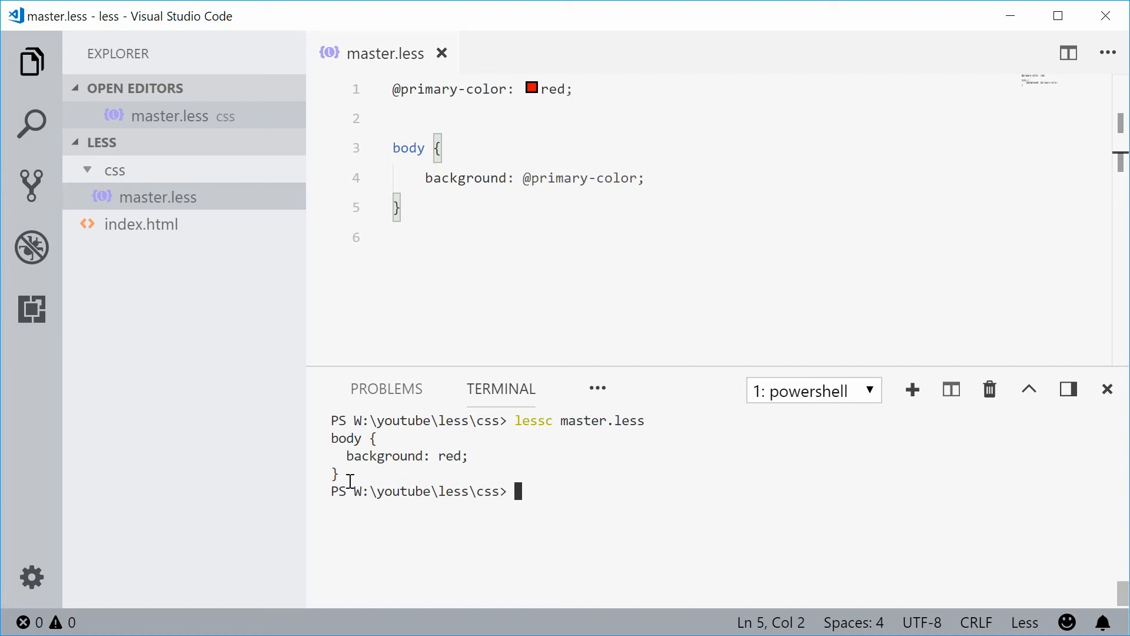
{"action": "mouse_move", "coordinate": [635, 521]}
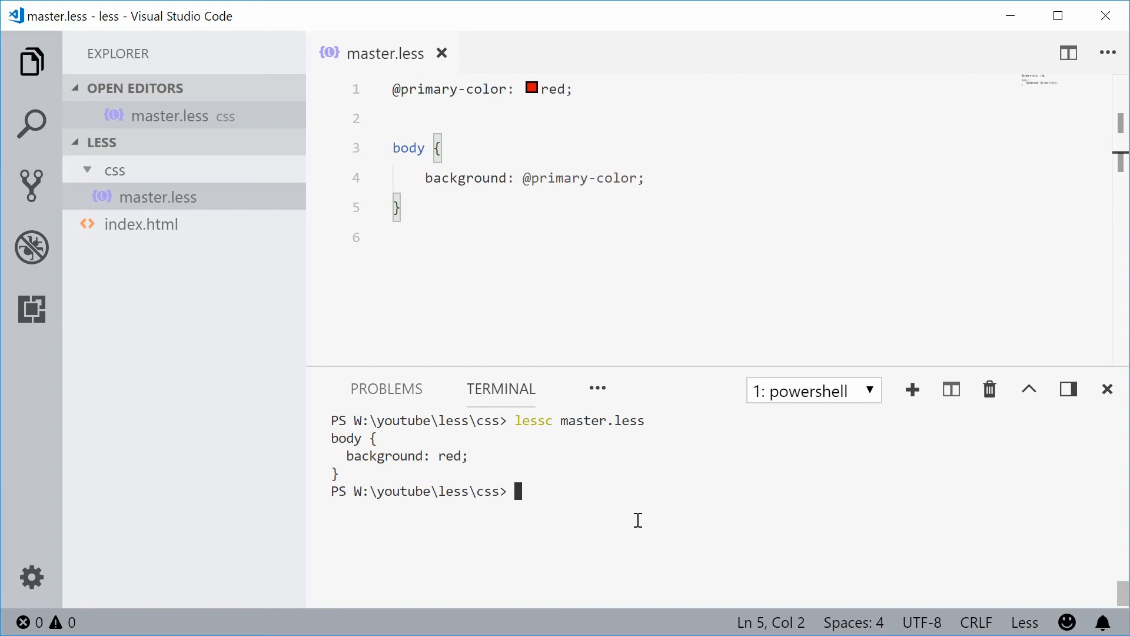
Step: Run lessc master.less master.css to write the compiled CSS into the css folder
{"action": "type", "text": "lessc master.less"}
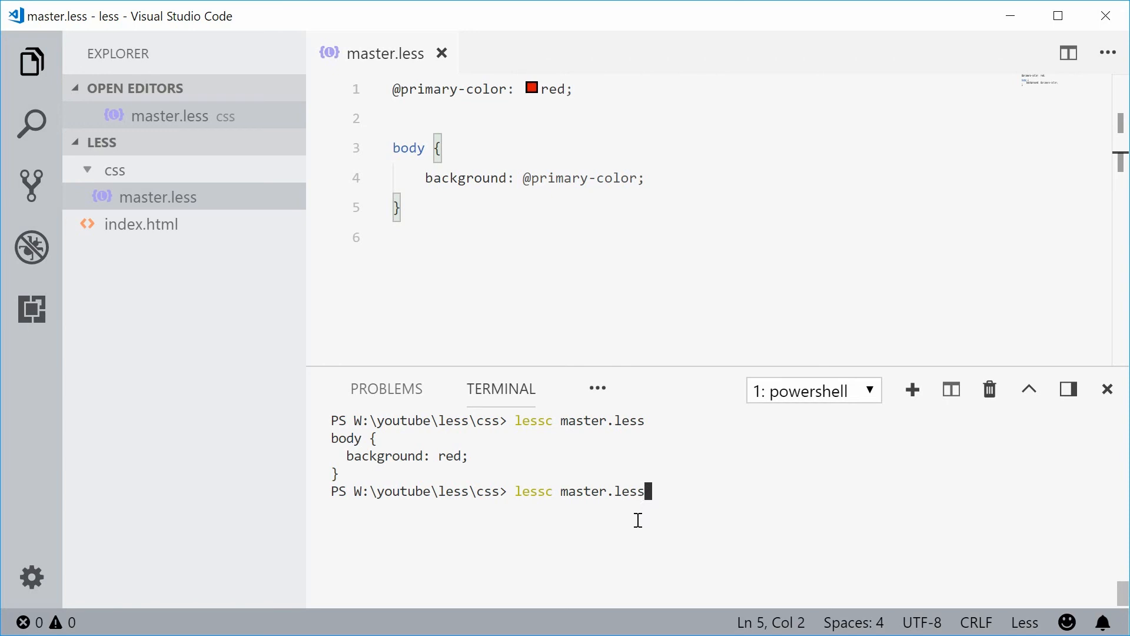
{"action": "mouse_move", "coordinate": [563, 515]}
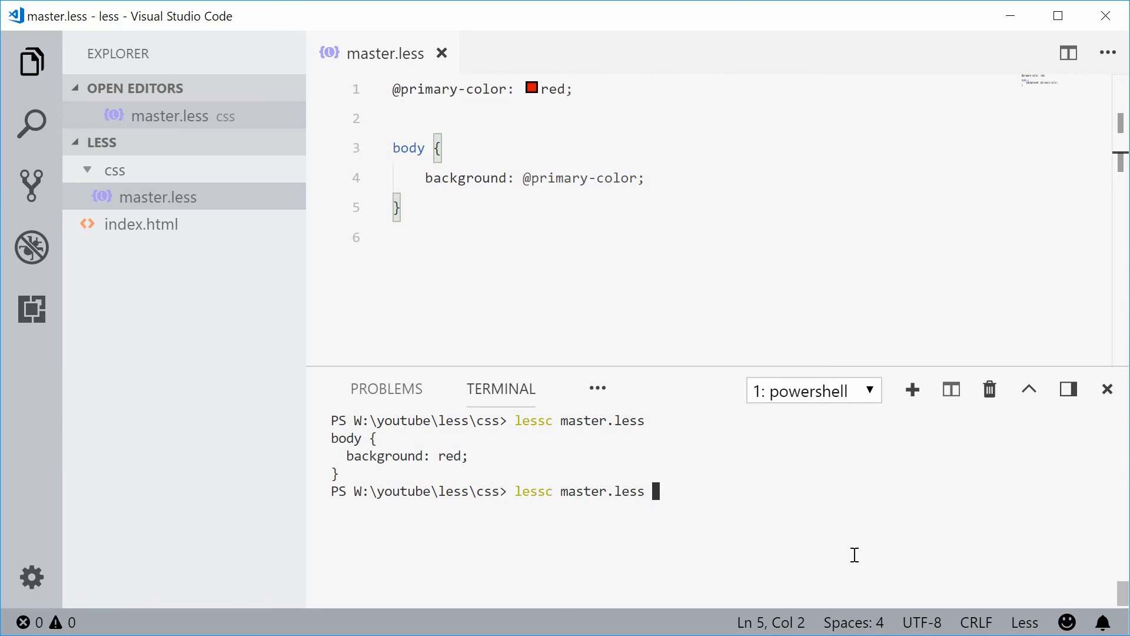
{"action": "type", "text": "ma"}
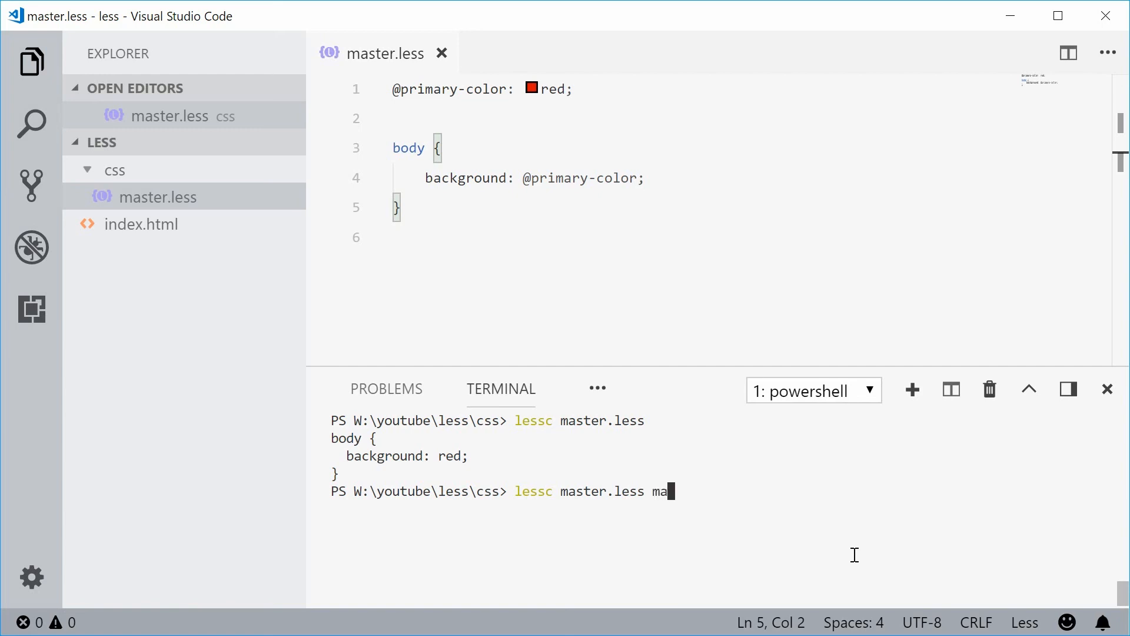
{"action": "type", "text": "ster.css"}
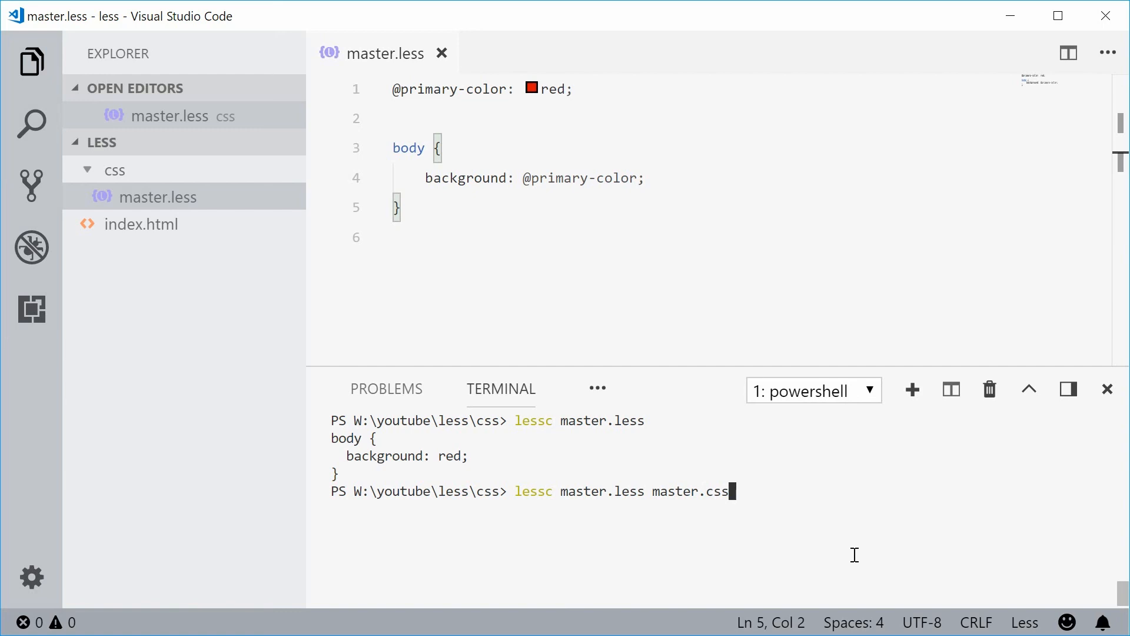
{"action": "key", "text": "Return"}
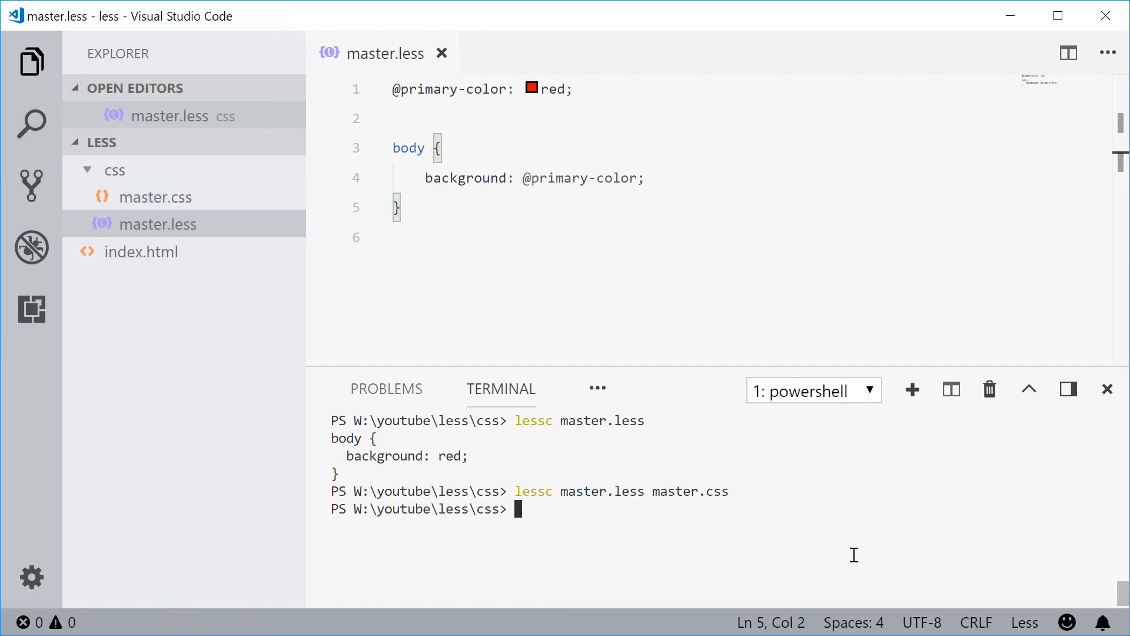
{"action": "mouse_move", "coordinate": [626, 391]}
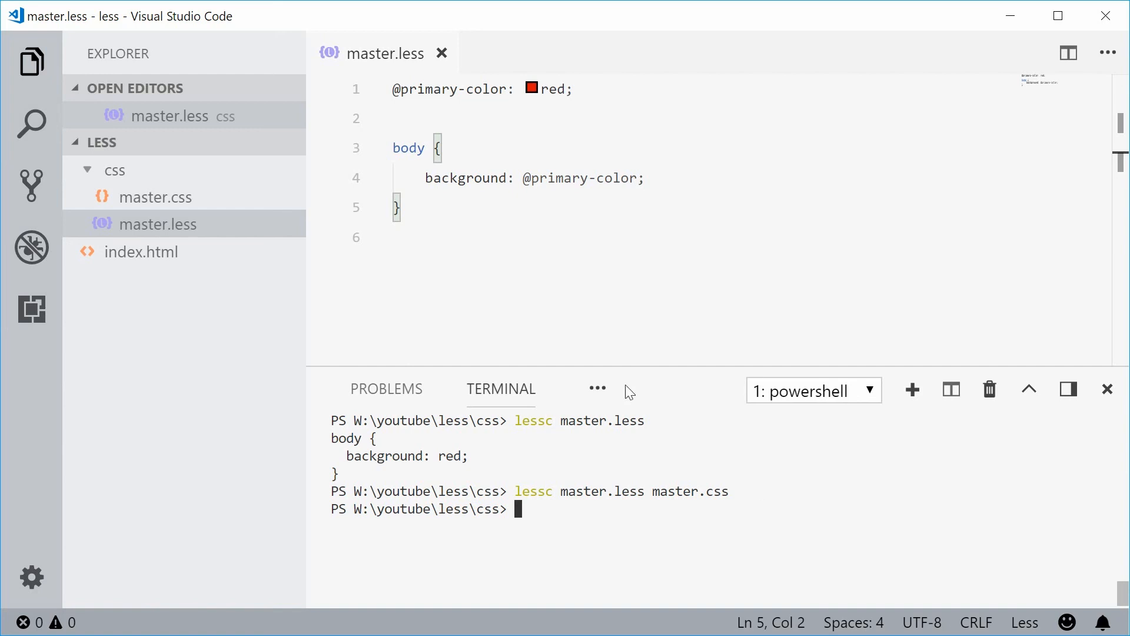
{"action": "mouse_move", "coordinate": [209, 210]}
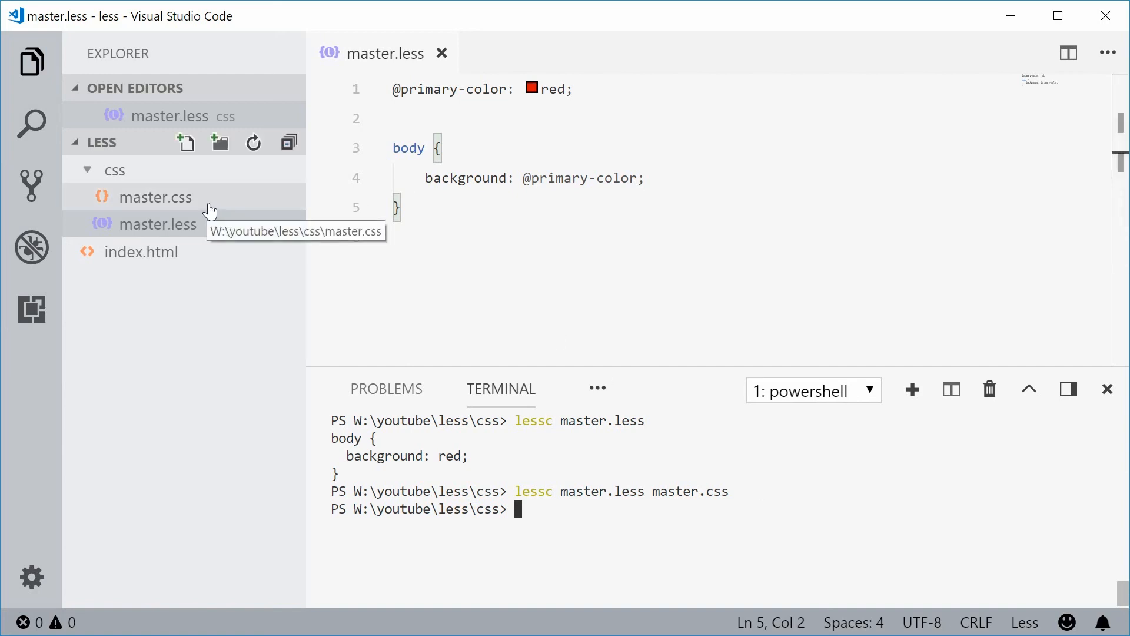
Step: Open master.css from the Explorer to view the compiled body rule with red background
{"action": "left_click", "coordinate": [153, 196]}
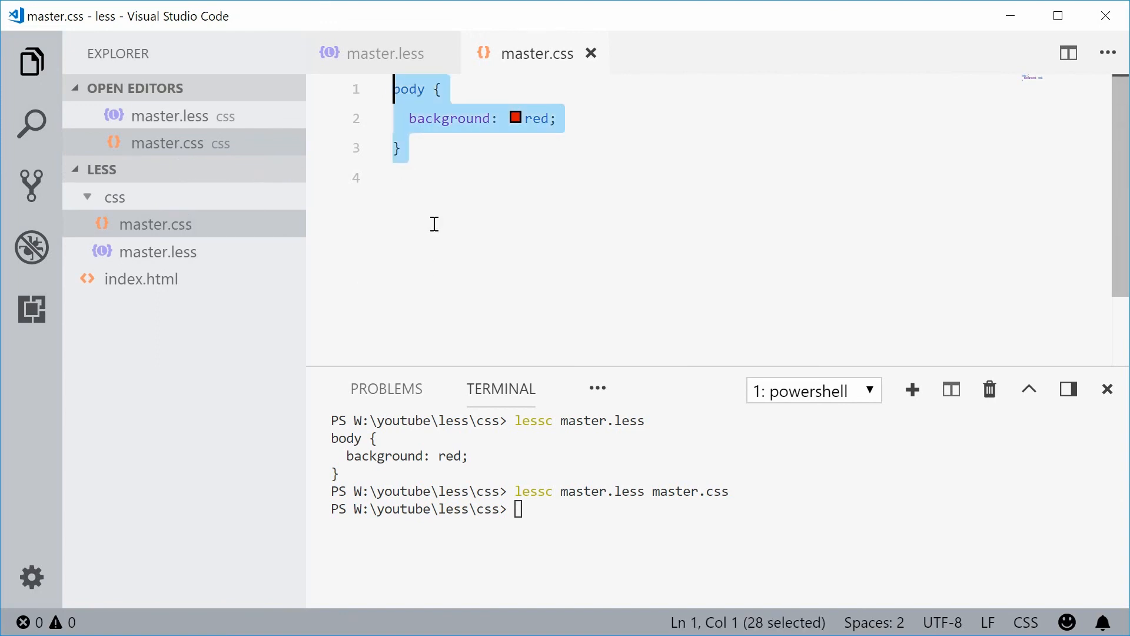
{"action": "left_click", "coordinate": [431, 226]}
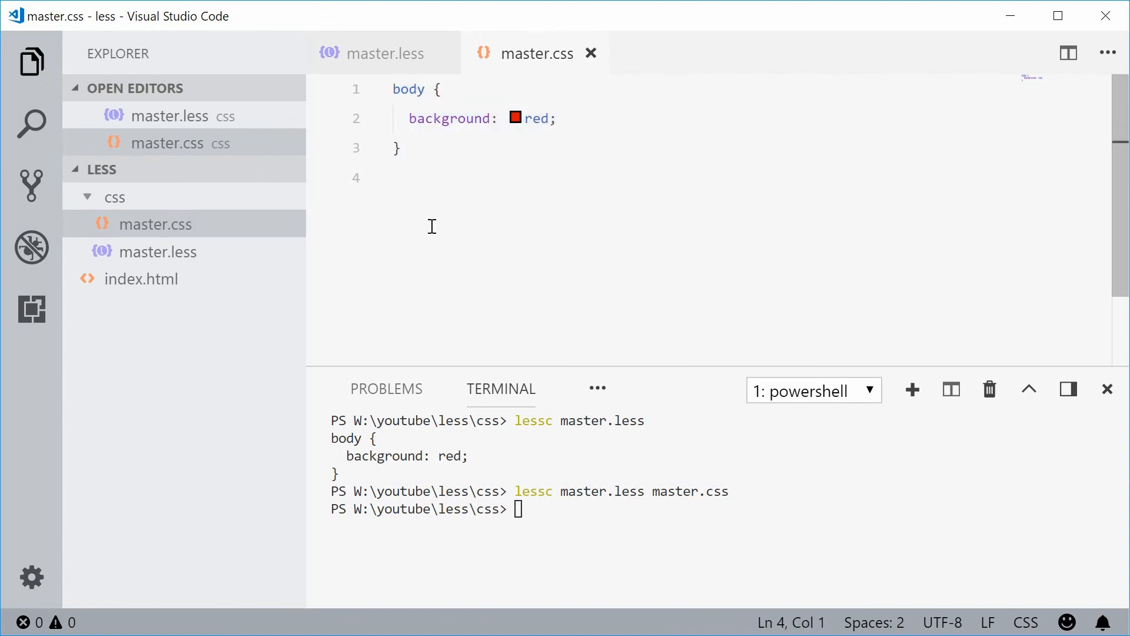
{"action": "mouse_move", "coordinate": [473, 222]}
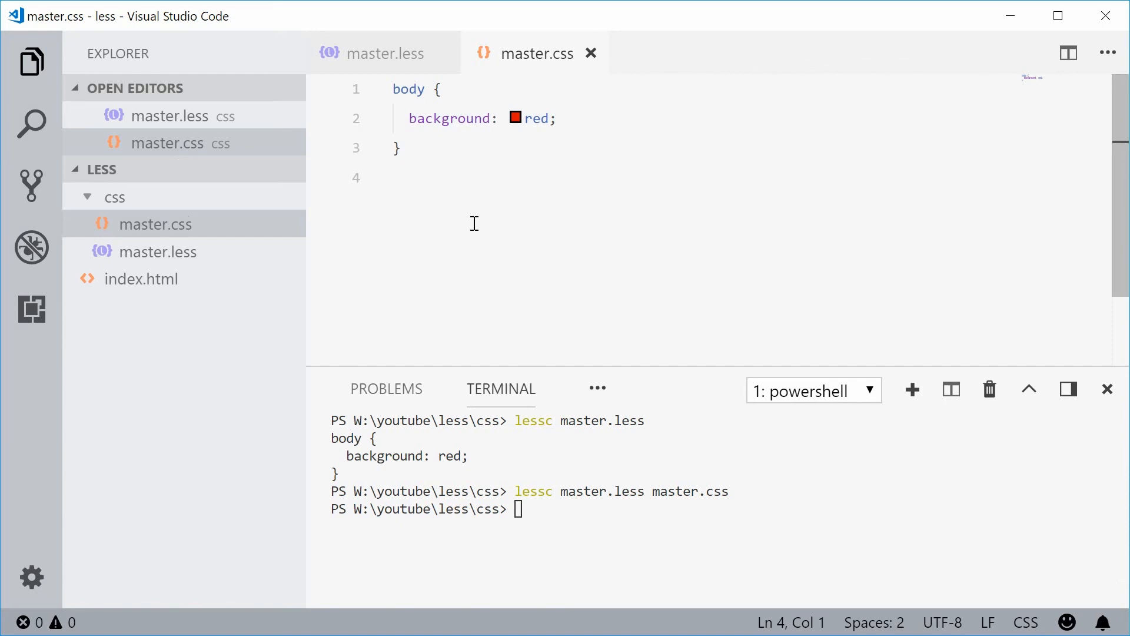